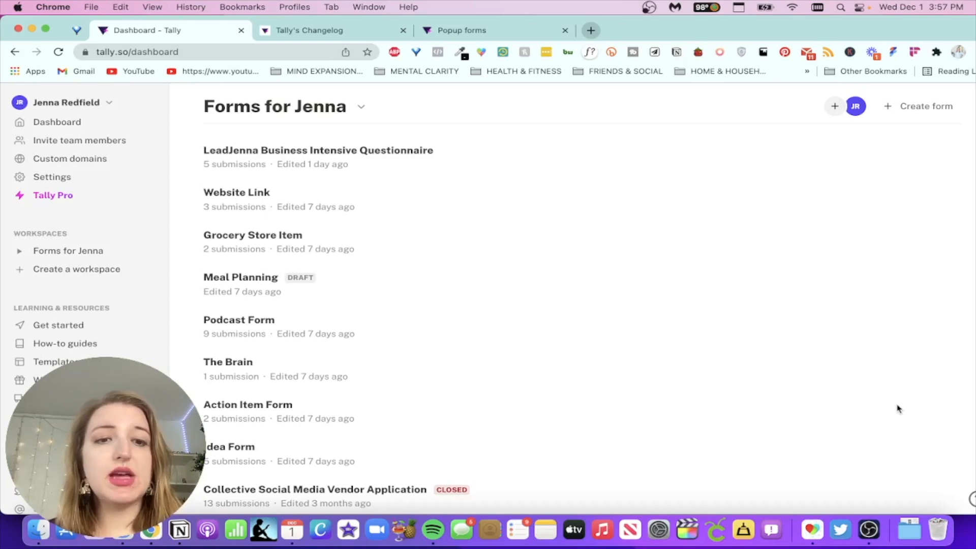
- Open the Grocery Store Item form in Tally and switch it into Edit mode from the title menu
scroll("down", 3)
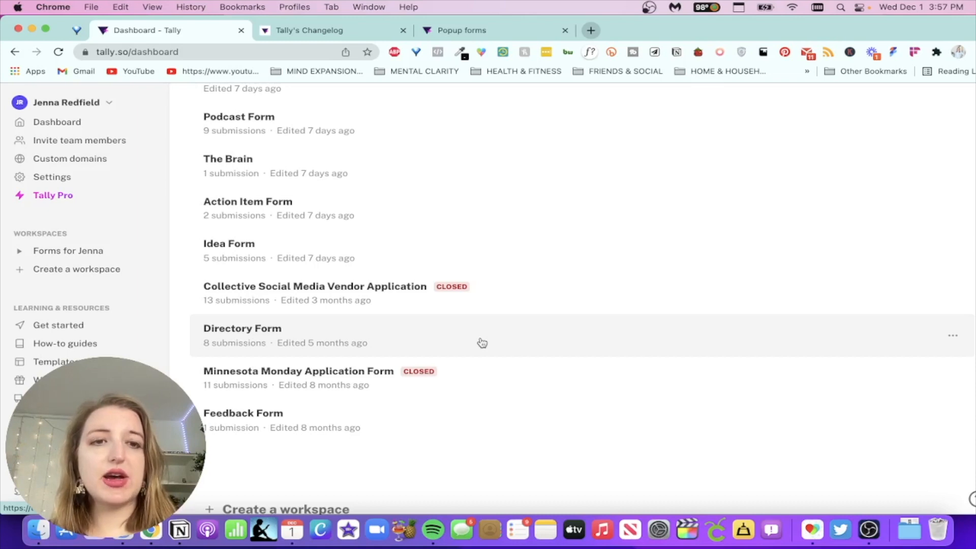
mouse_move(429, 234)
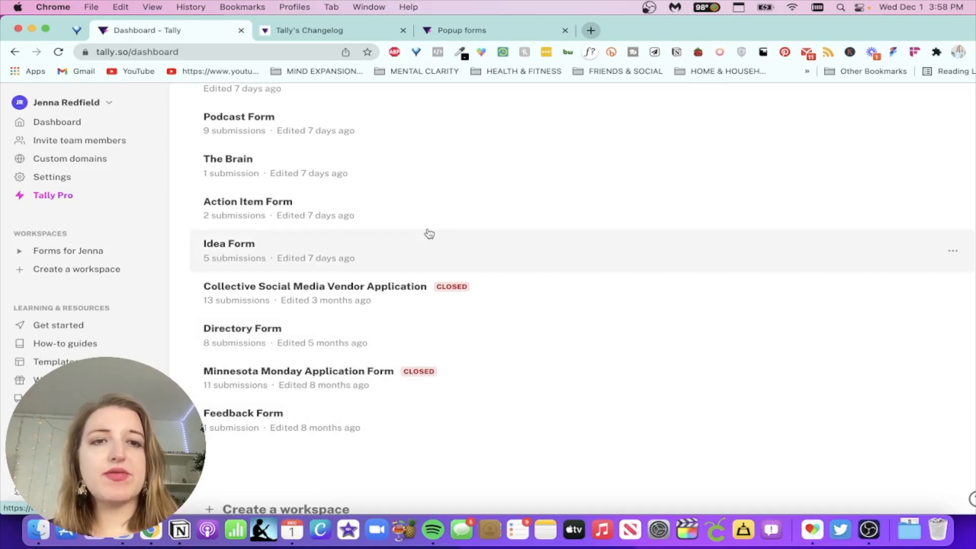
scroll("up", 3)
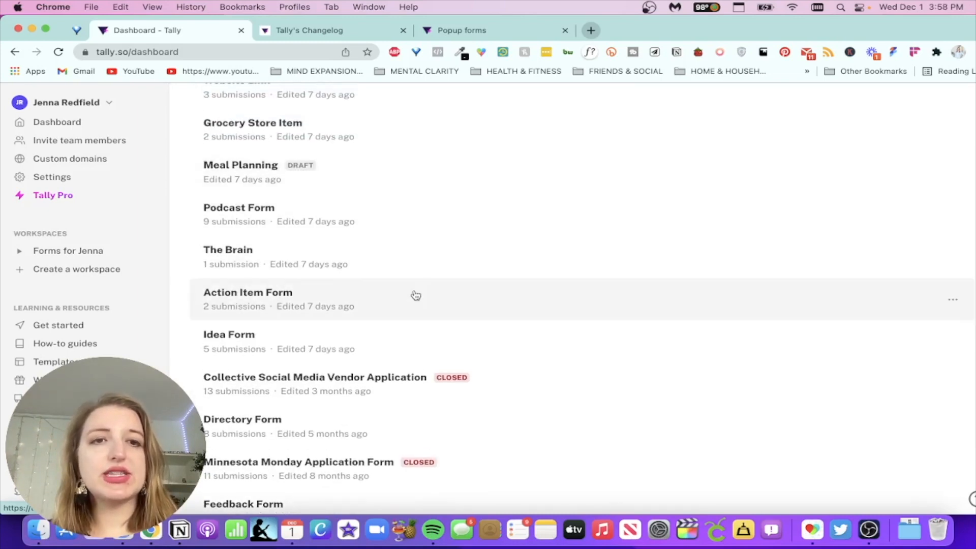
scroll("up", 3)
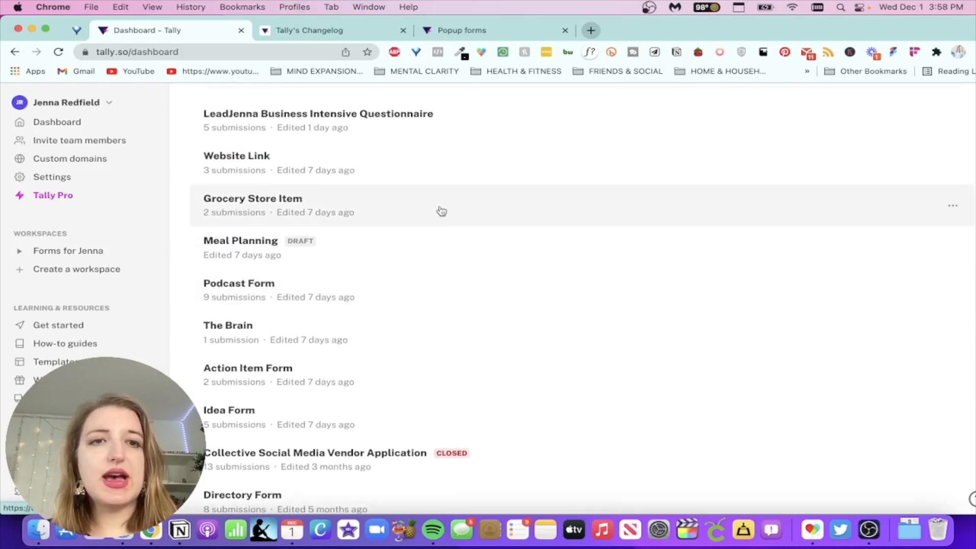
mouse_move(426, 210)
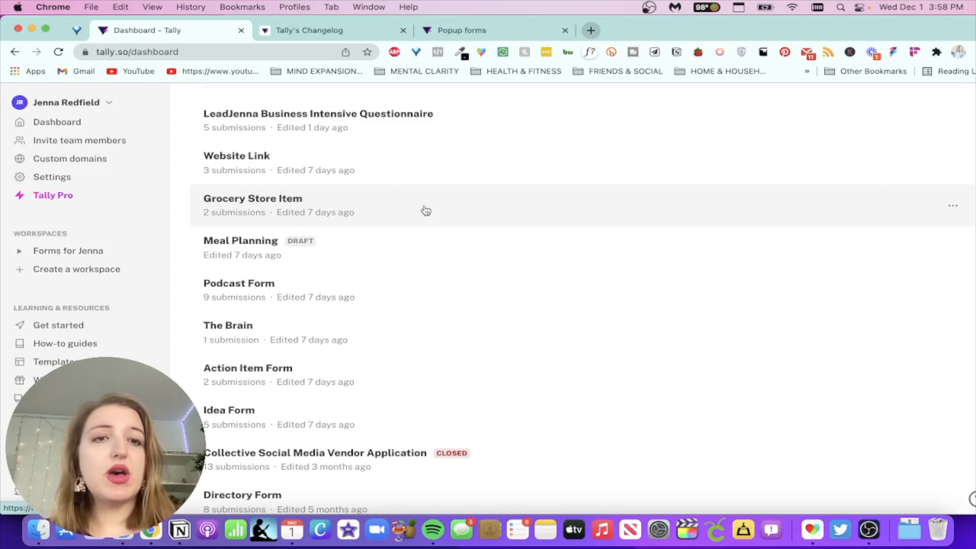
left_click(253, 199)
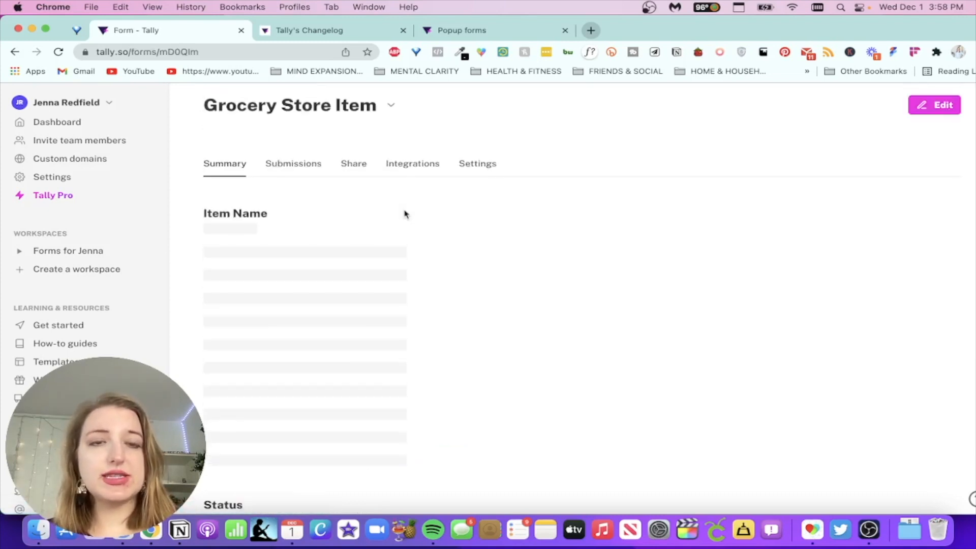
left_click(390, 105)
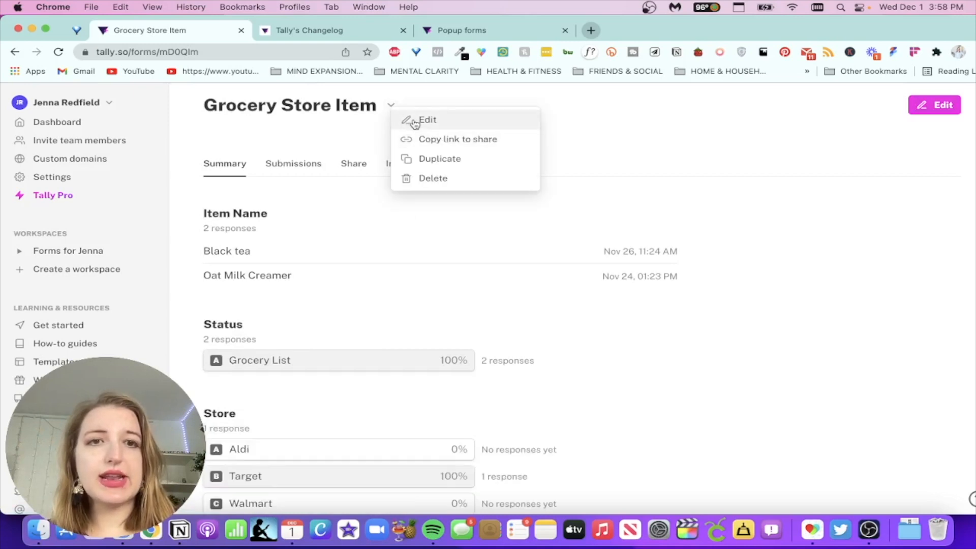
left_click(426, 120)
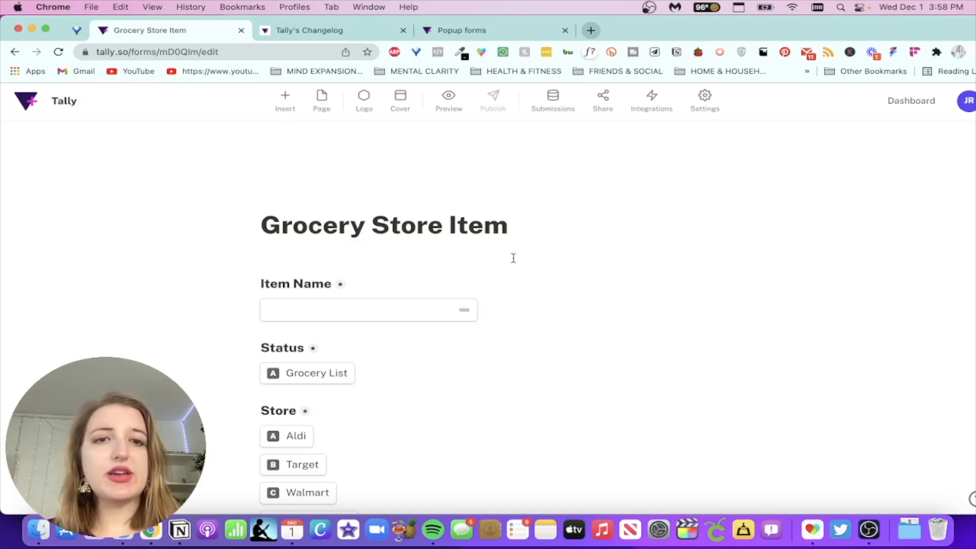
left_click(284, 100)
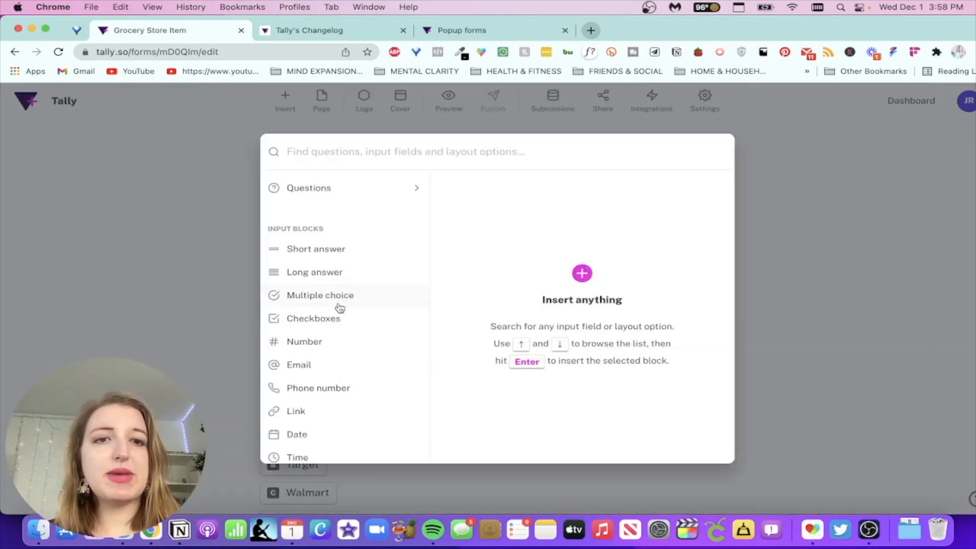
scroll("down", 3)
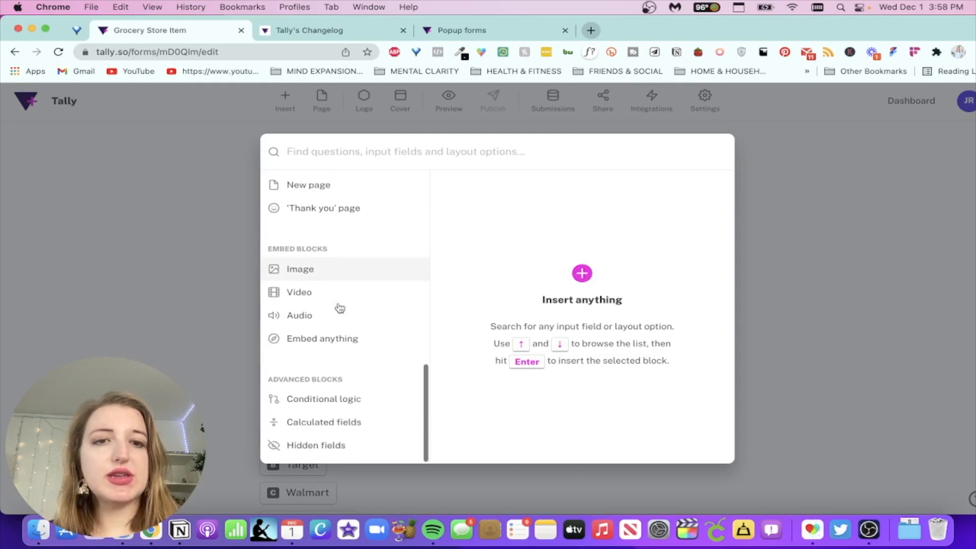
scroll("up", 3)
type("/")
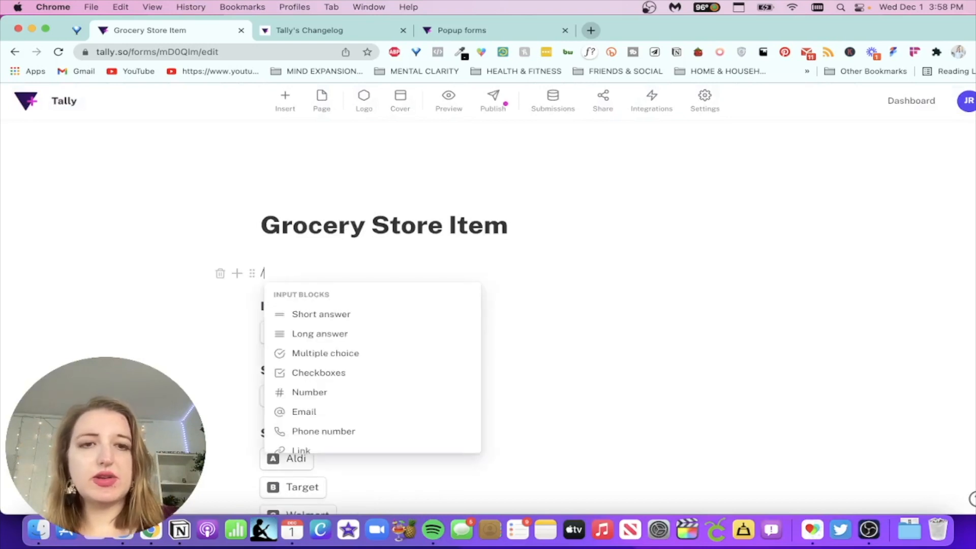
scroll("down", 3)
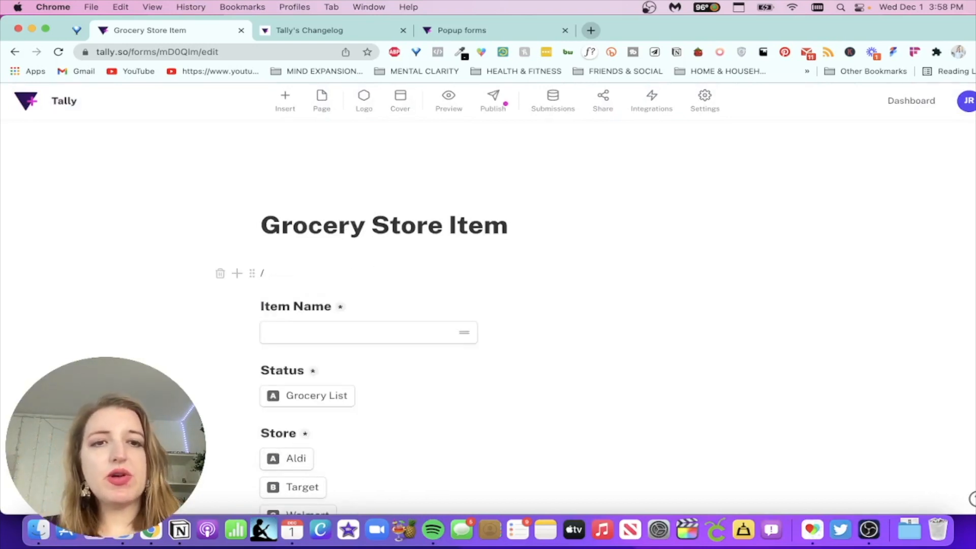
scroll("up", 3)
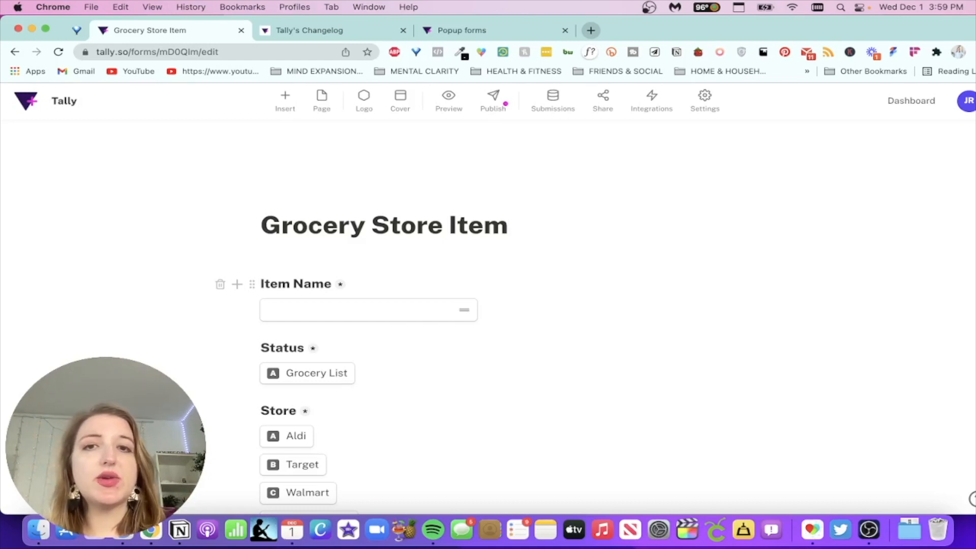
mouse_move(253, 309)
type("/")
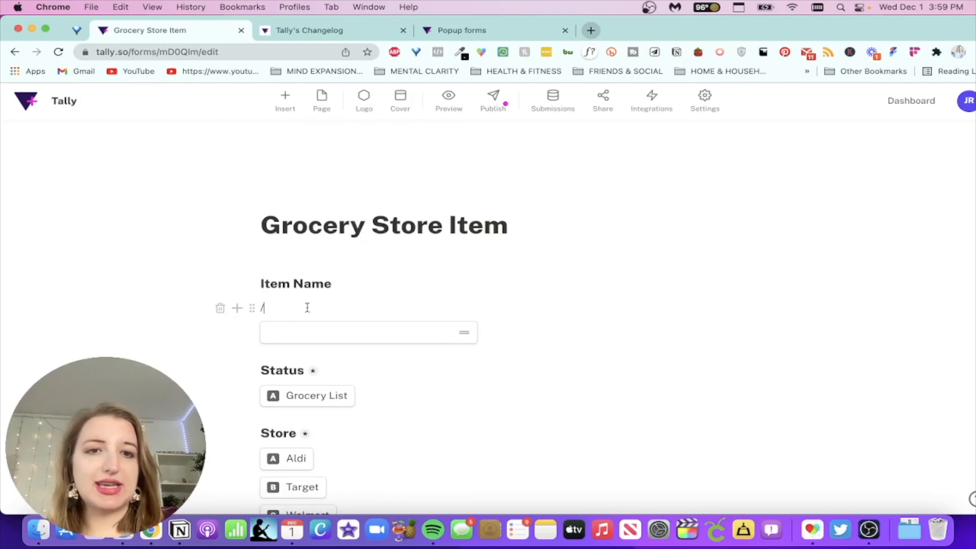
- Make Item Name optional and publish the Grocery Store Item form
scroll("down", 3)
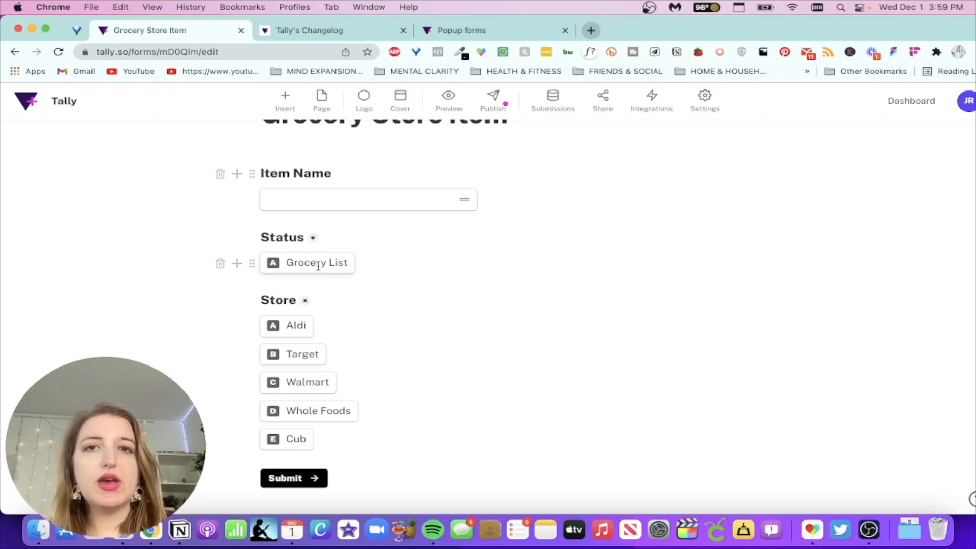
mouse_move(492, 96)
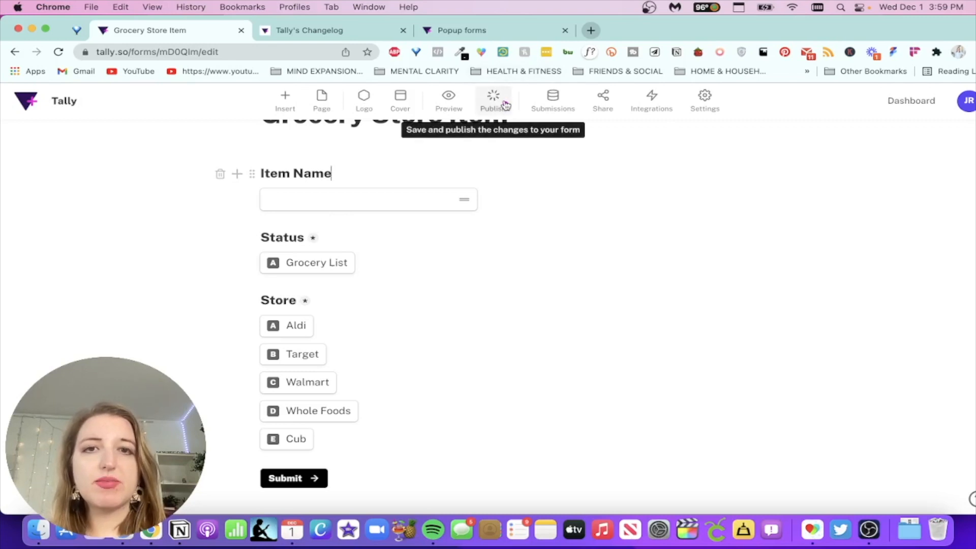
left_click(491, 100)
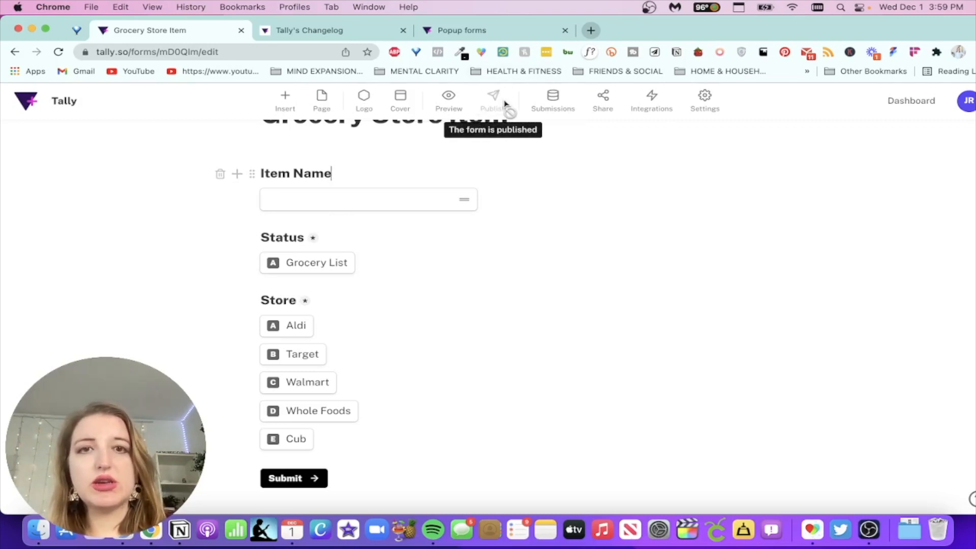
- View the Integrations list and the Notion mapping of Item Name, Status and Store to Groceries
left_click(650, 99)
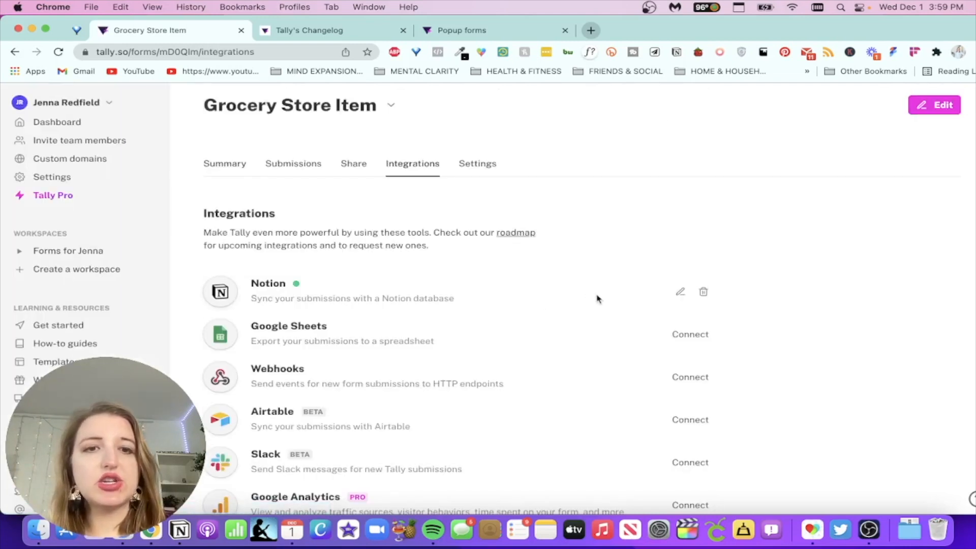
scroll("down", 3)
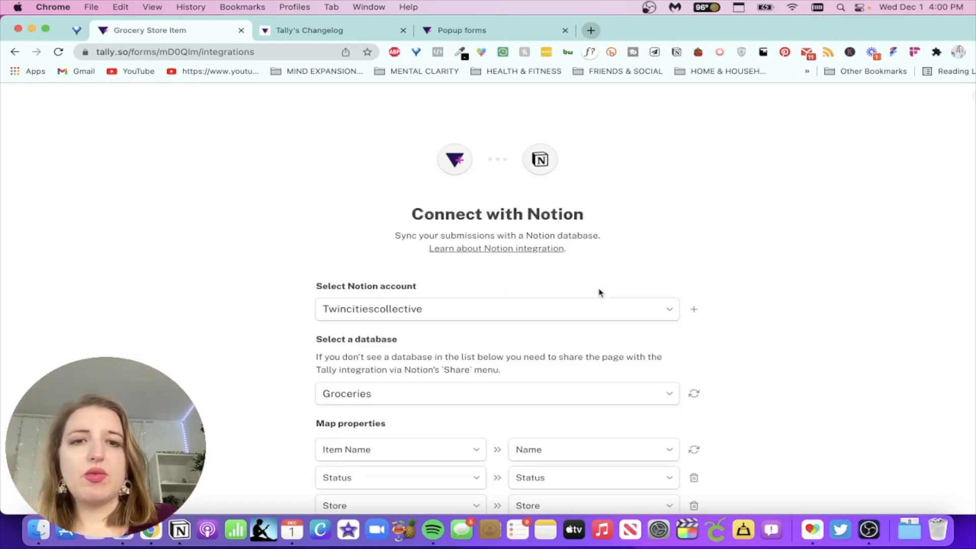
scroll("down", 3)
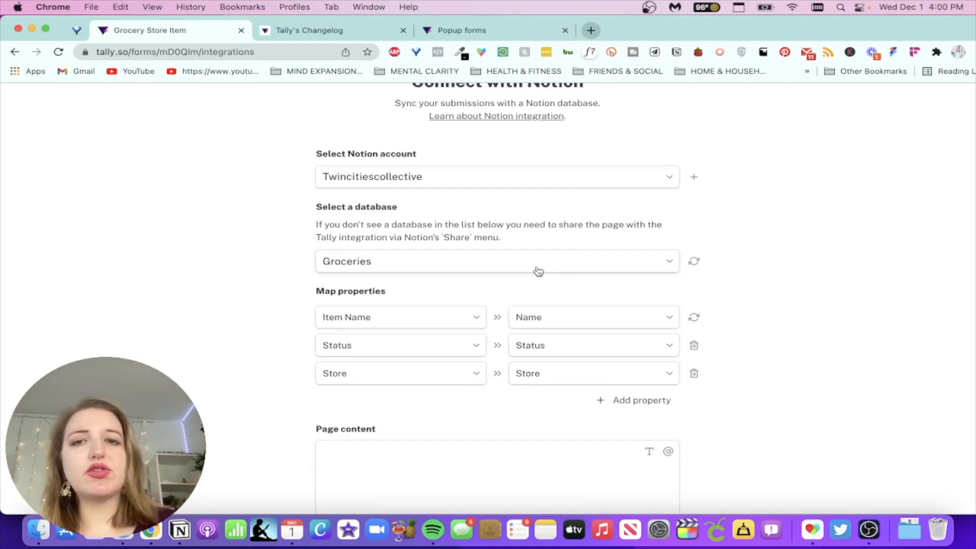
mouse_move(211, 259)
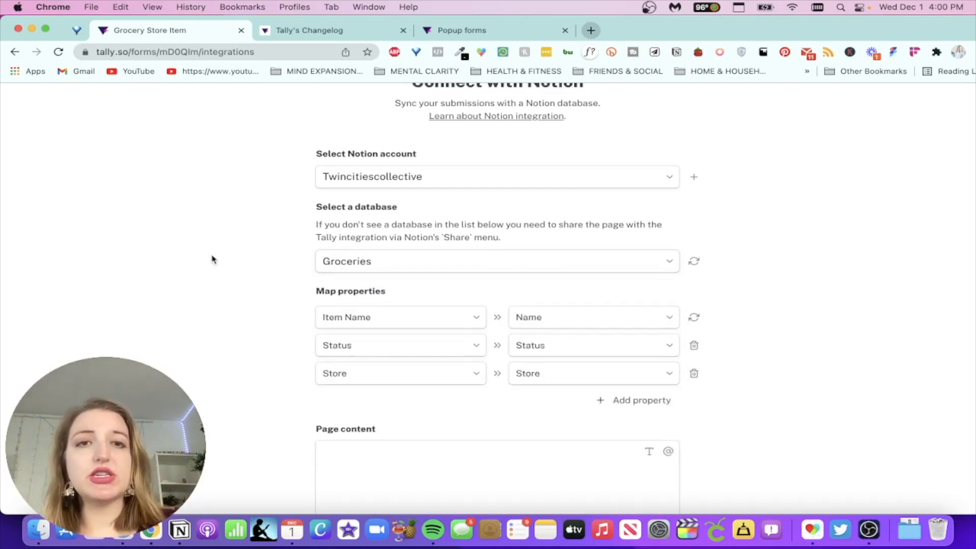
mouse_move(207, 324)
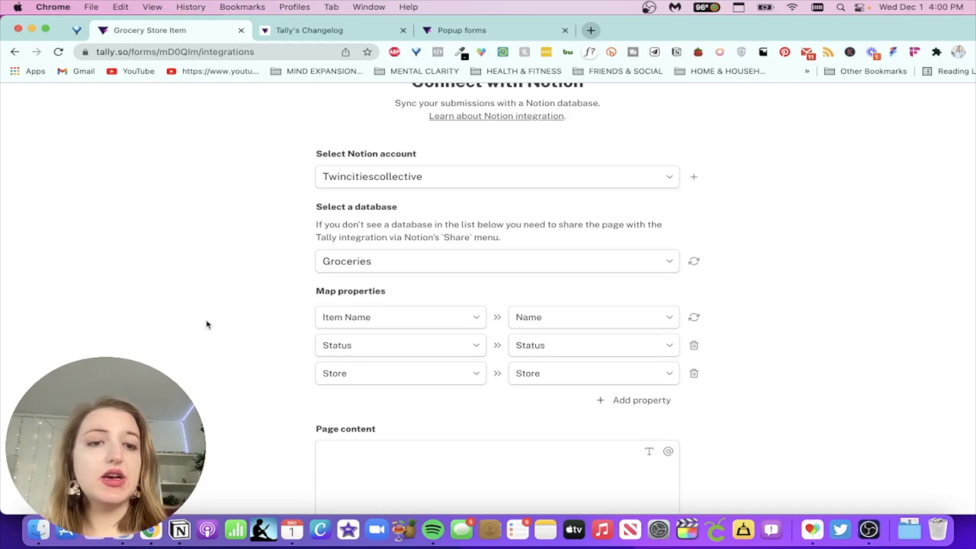
- From Meal Planning, go to Grocery Items past the embedded form and open the Groceries database
left_click(178, 531)
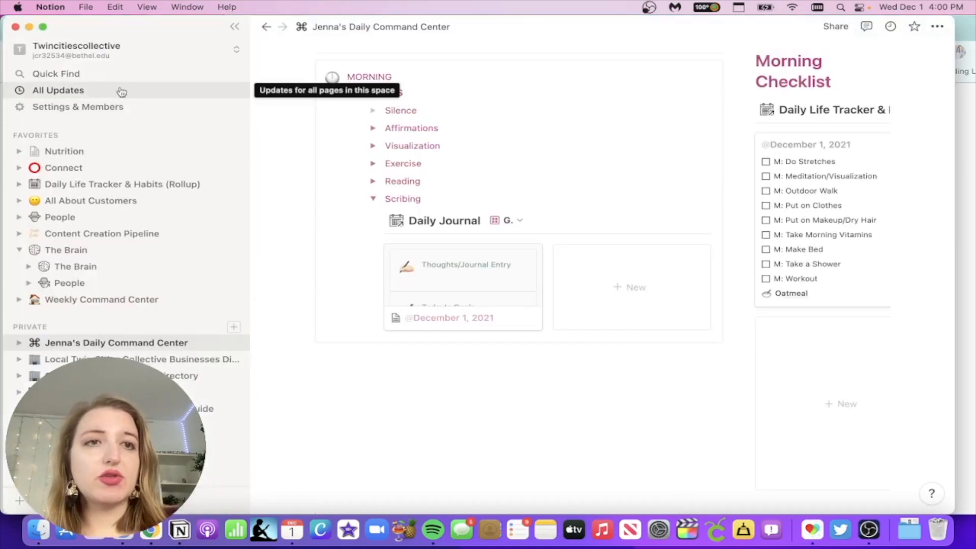
scroll("down", 3)
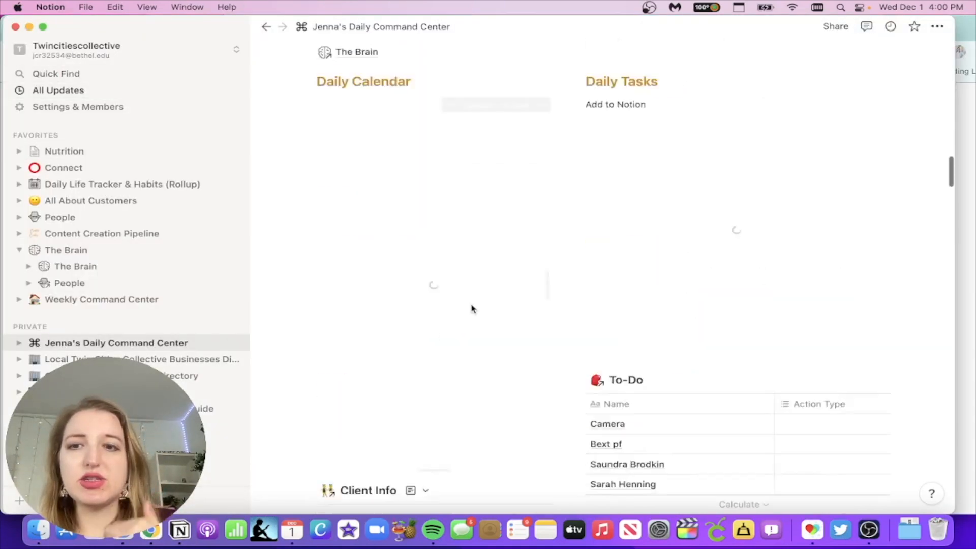
scroll("down", 3)
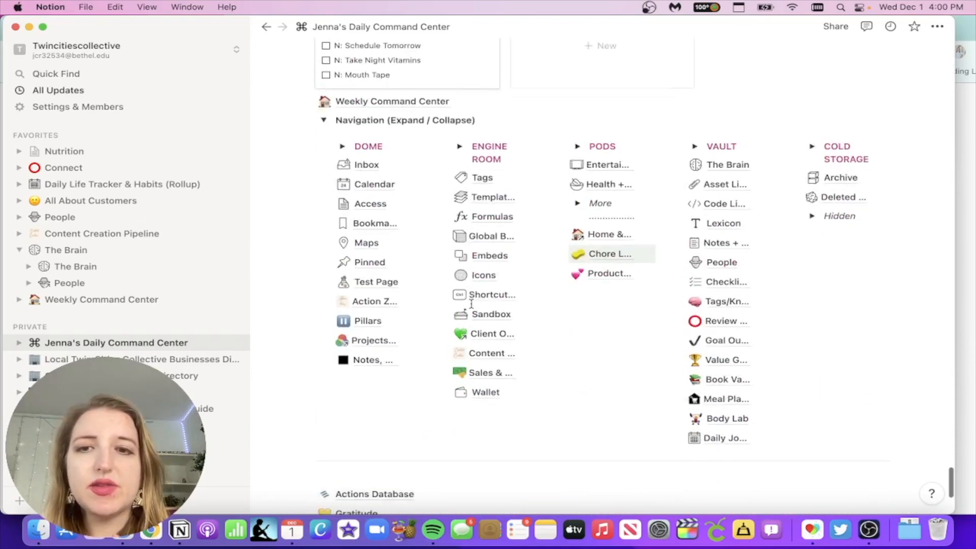
left_click(726, 398)
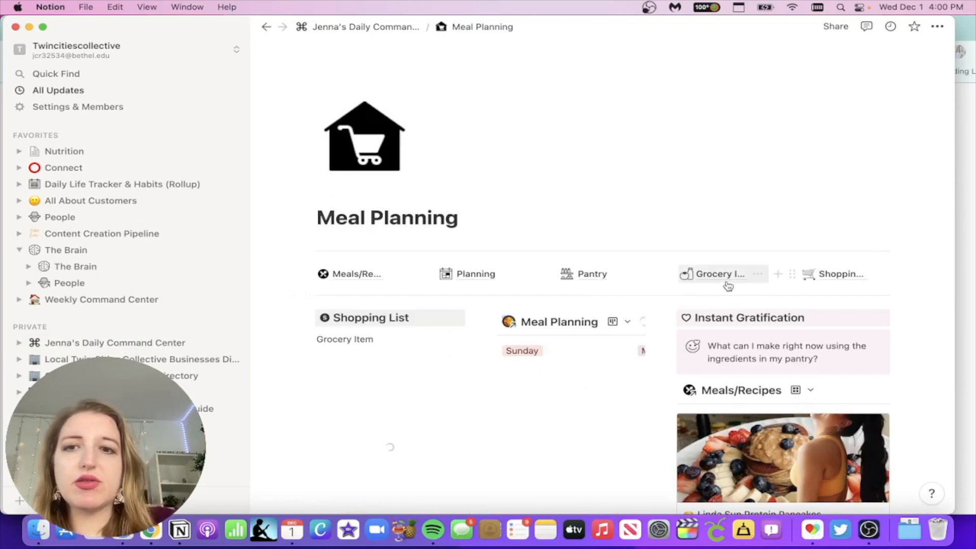
left_click(719, 273)
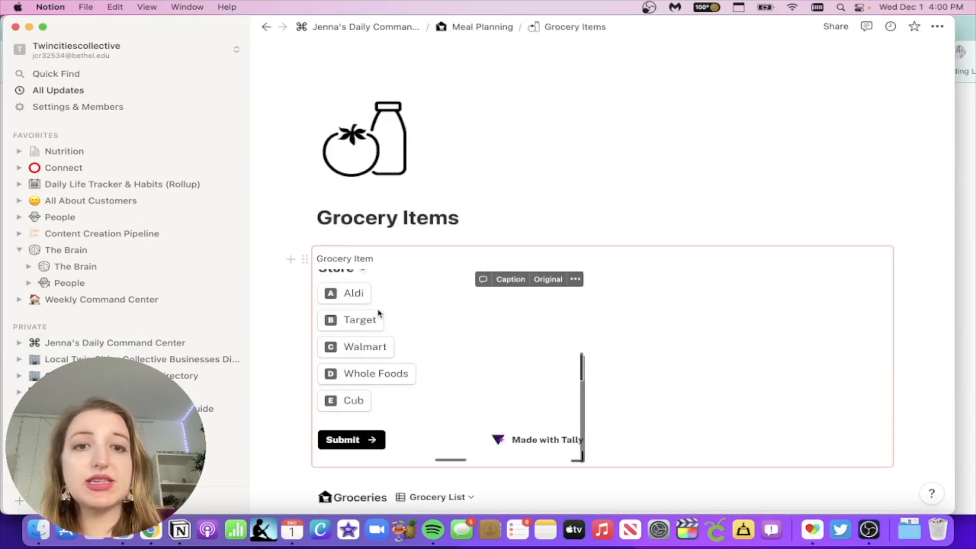
scroll("up", 3)
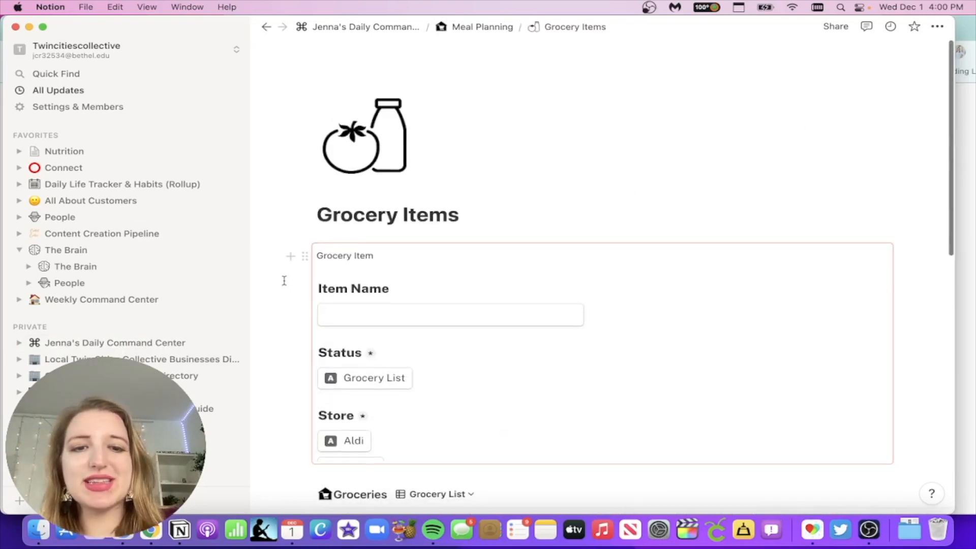
scroll("down", 3)
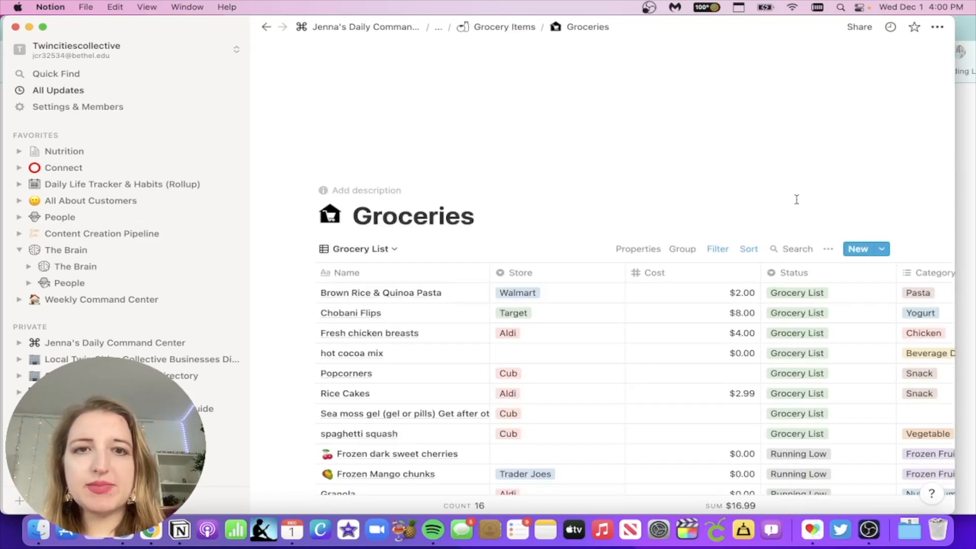
mouse_move(768, 132)
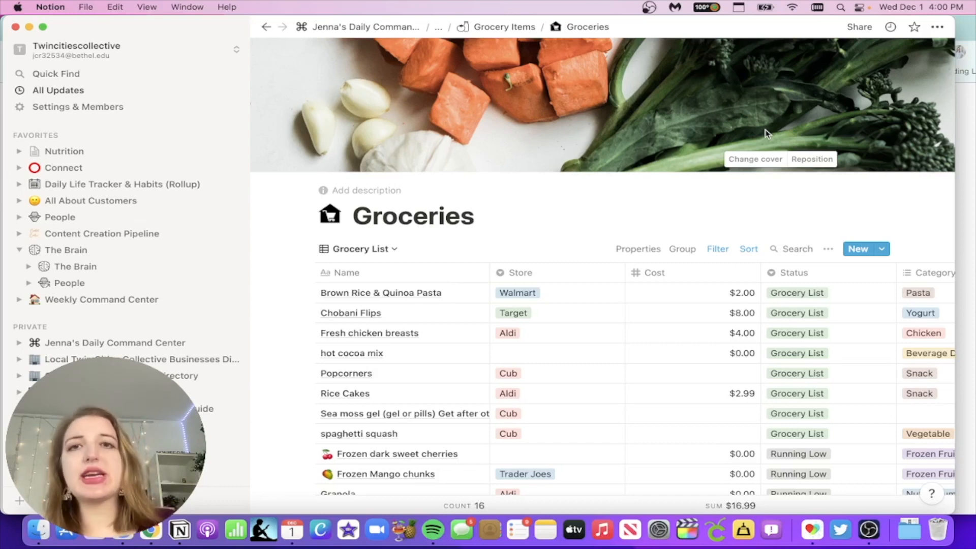
mouse_move(859, 33)
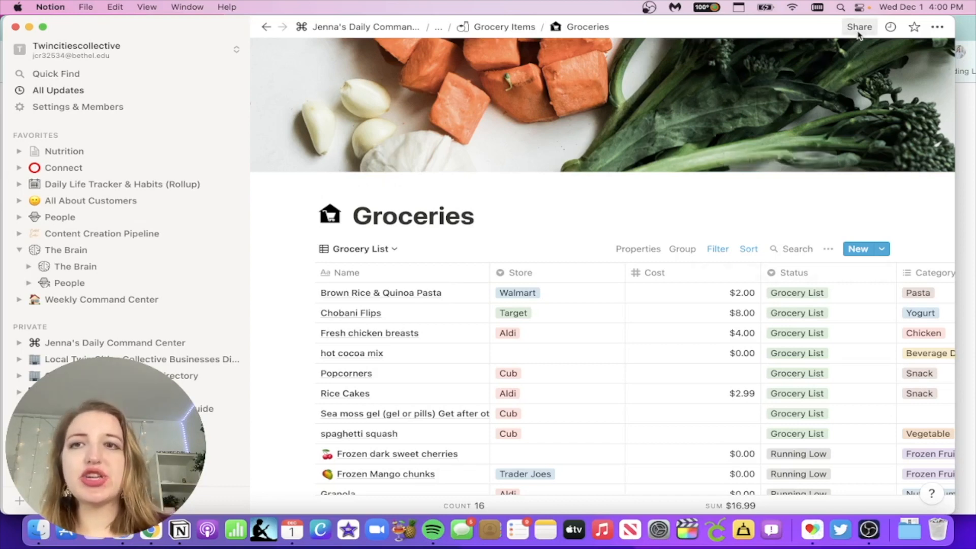
- Show the Groceries page's Share settings with Tally listed under Can edit access
left_click(859, 27)
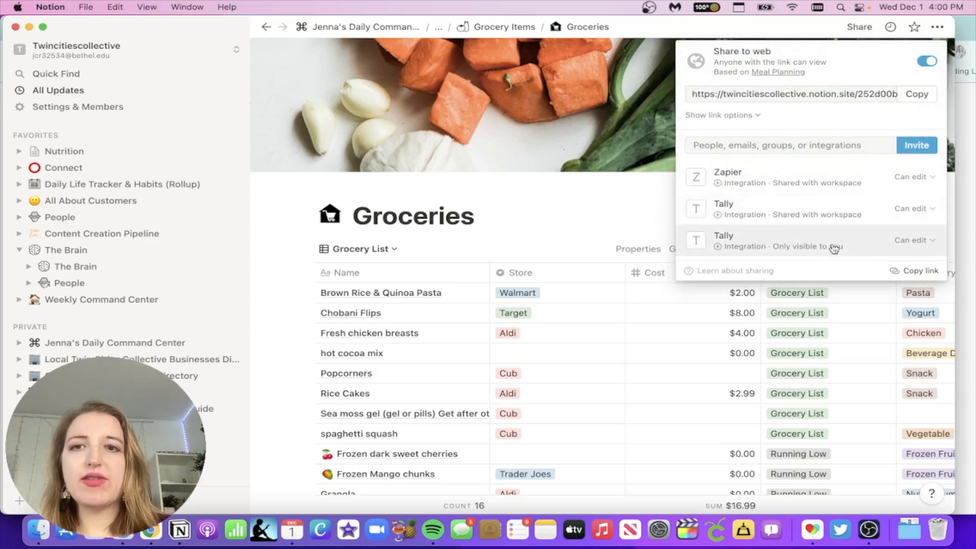
left_click(777, 145)
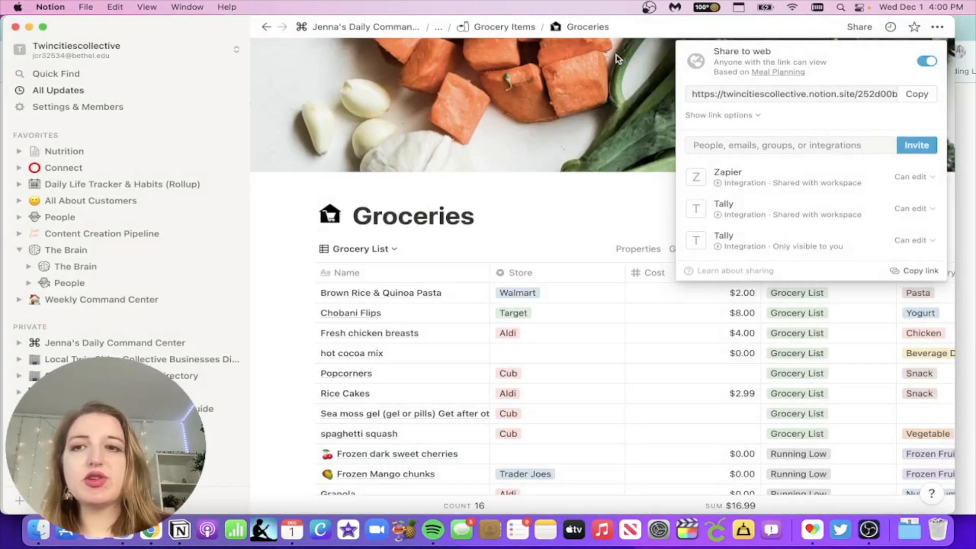
mouse_move(803, 214)
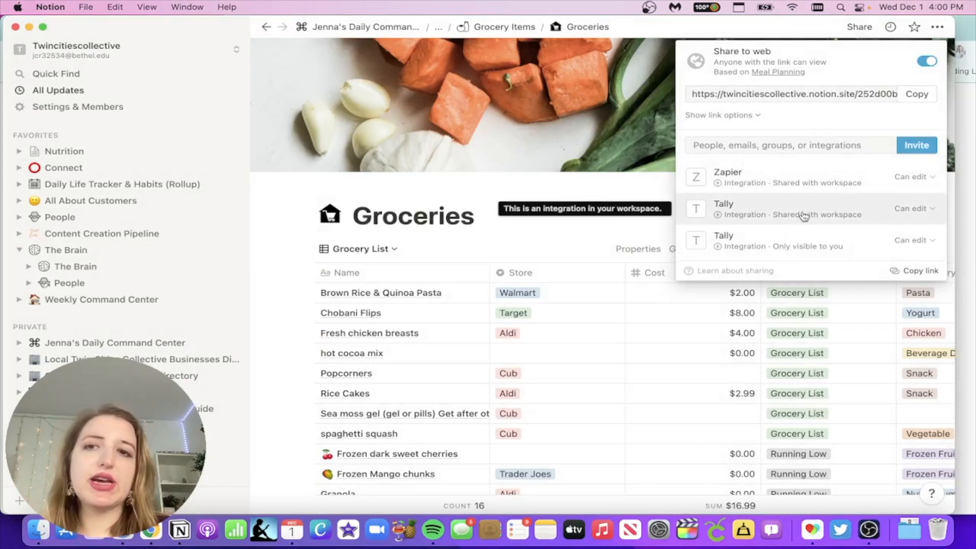
mouse_move(809, 260)
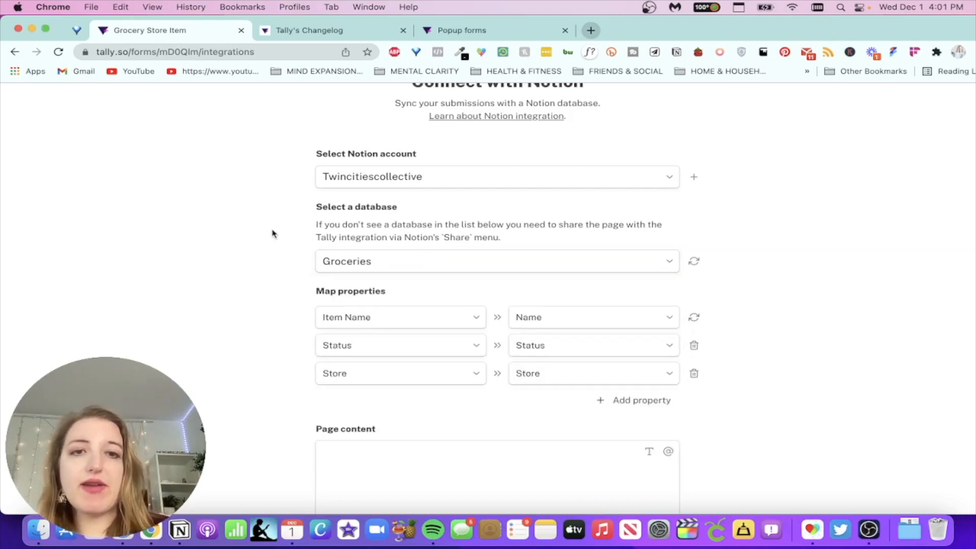
mouse_move(284, 268)
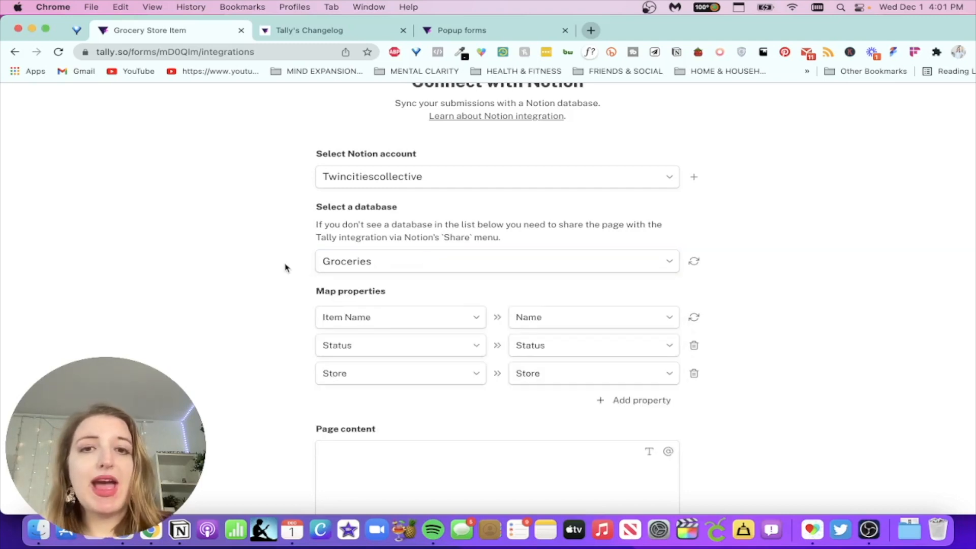
mouse_move(288, 290)
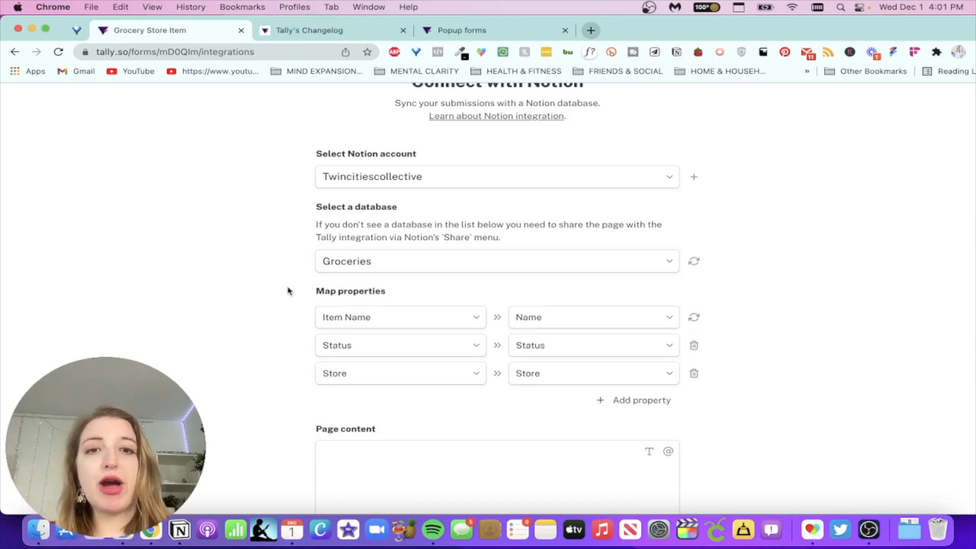
left_click(400, 317)
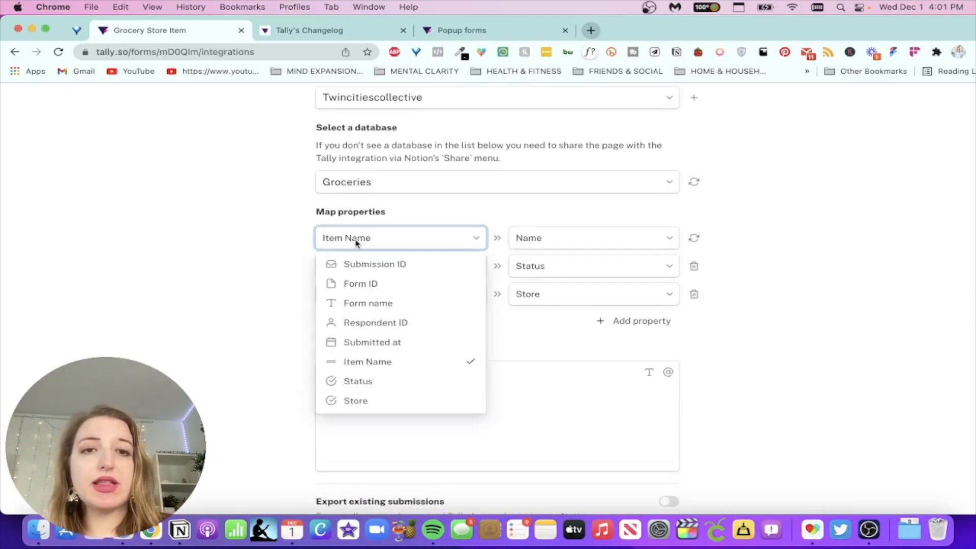
mouse_move(397, 362)
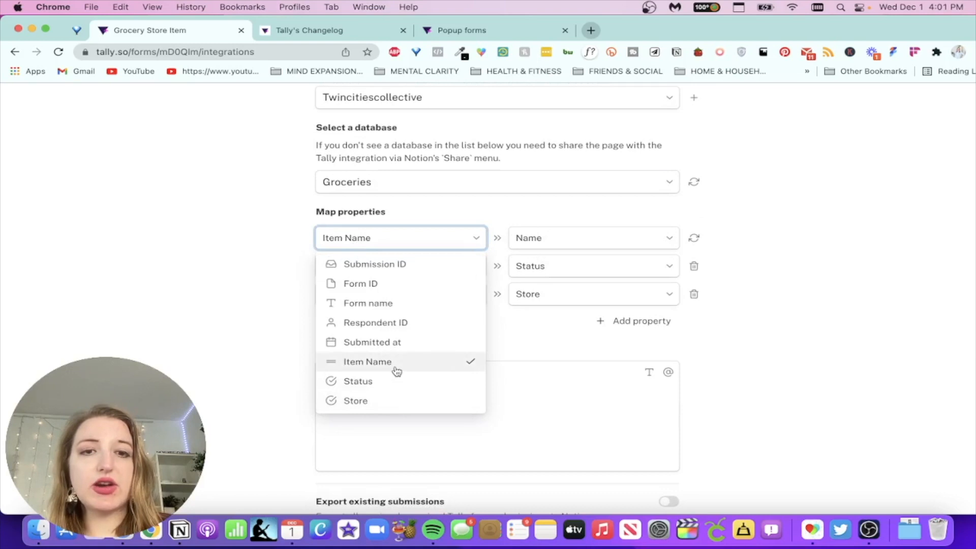
left_click(591, 238)
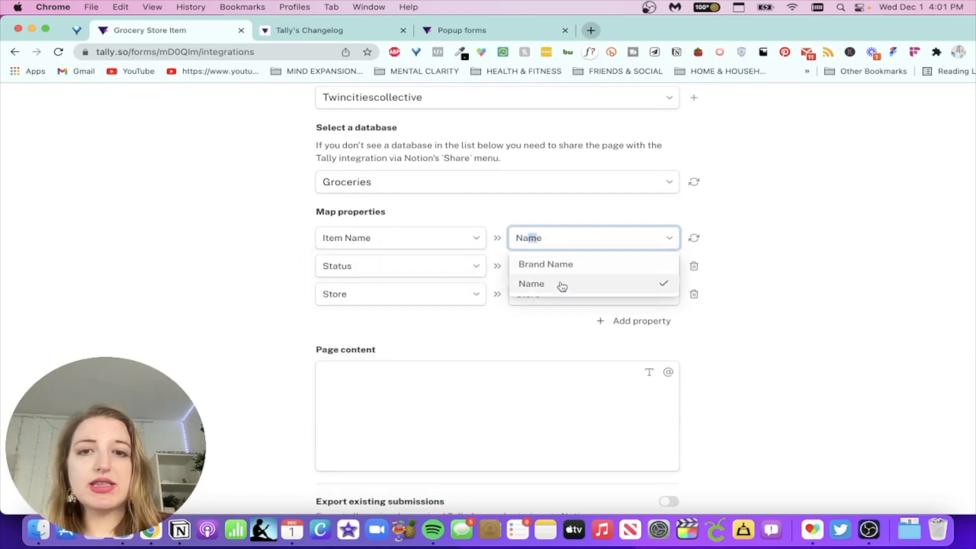
left_click(531, 283)
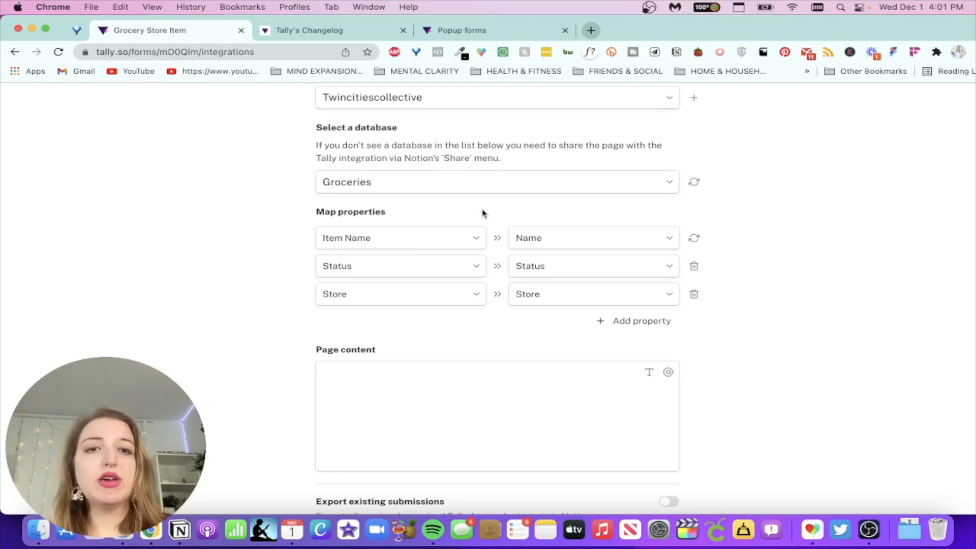
left_click(401, 265)
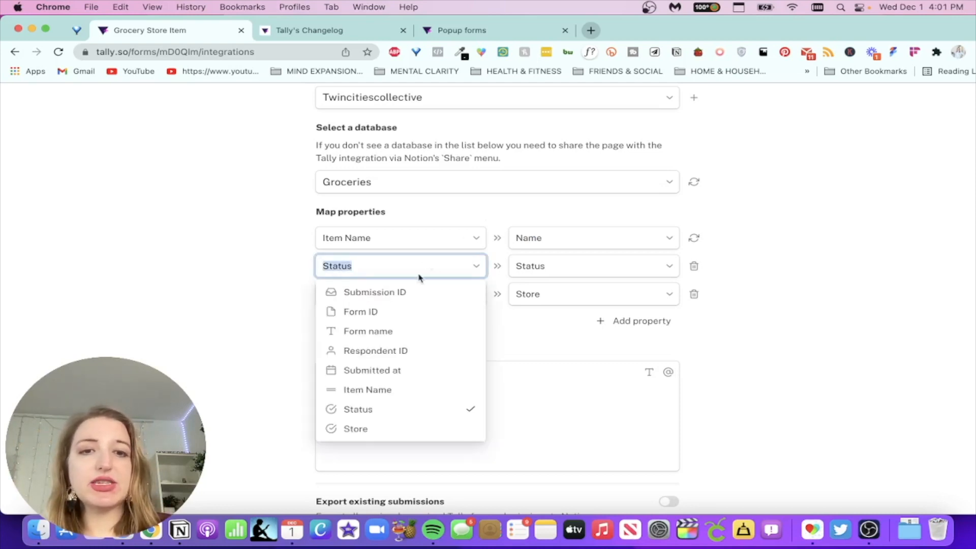
left_click(592, 236)
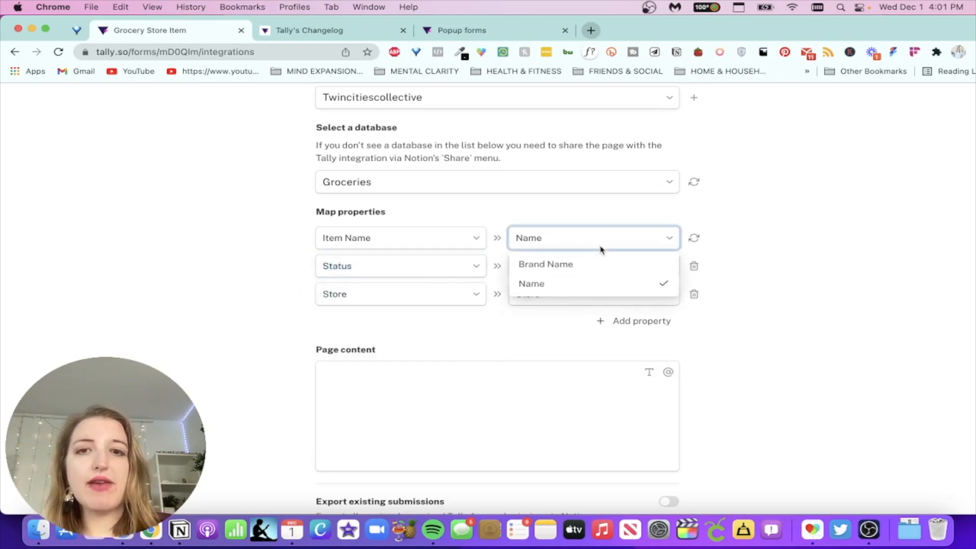
left_click(591, 265)
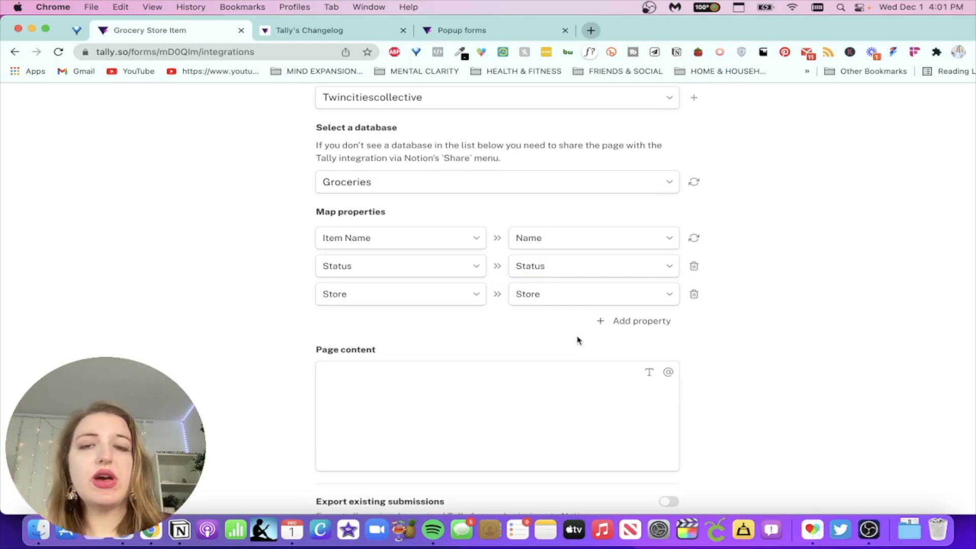
left_click(400, 294)
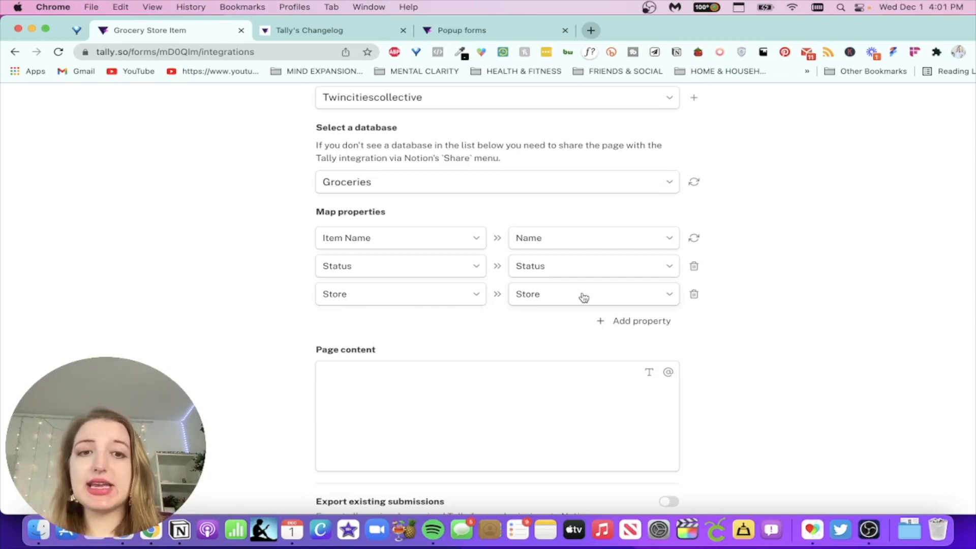
- Save changes to the Notion integration so it shows as connected for Grocery Store Item
scroll("down", 3)
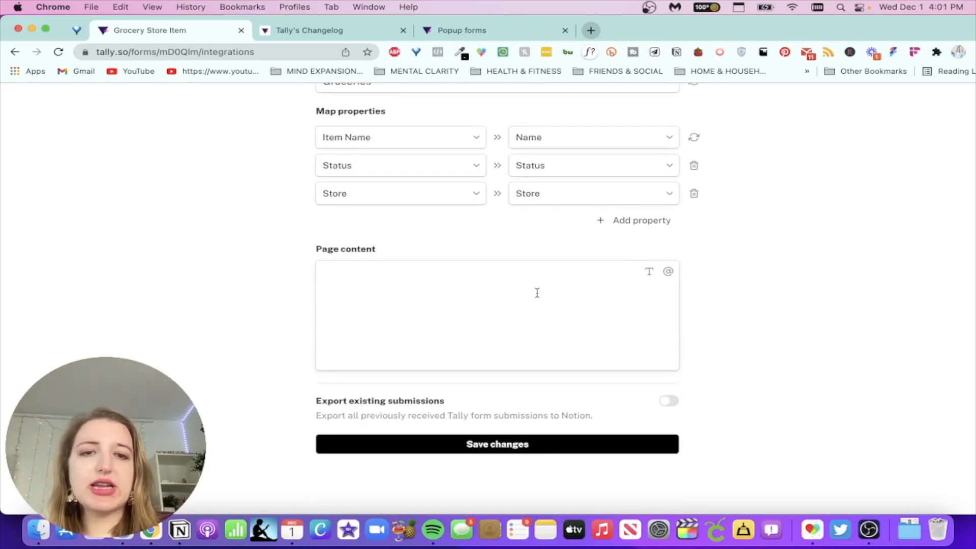
left_click(497, 444)
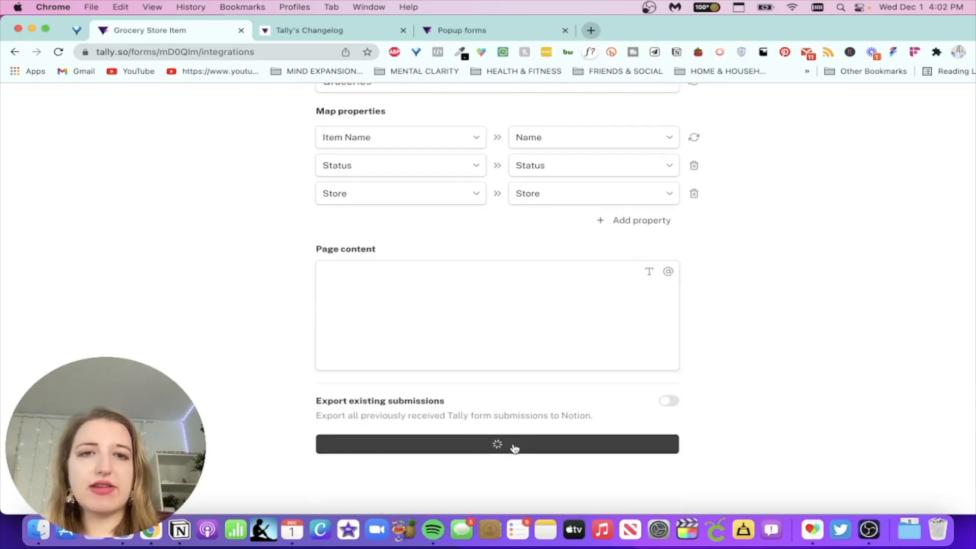
left_click(497, 444)
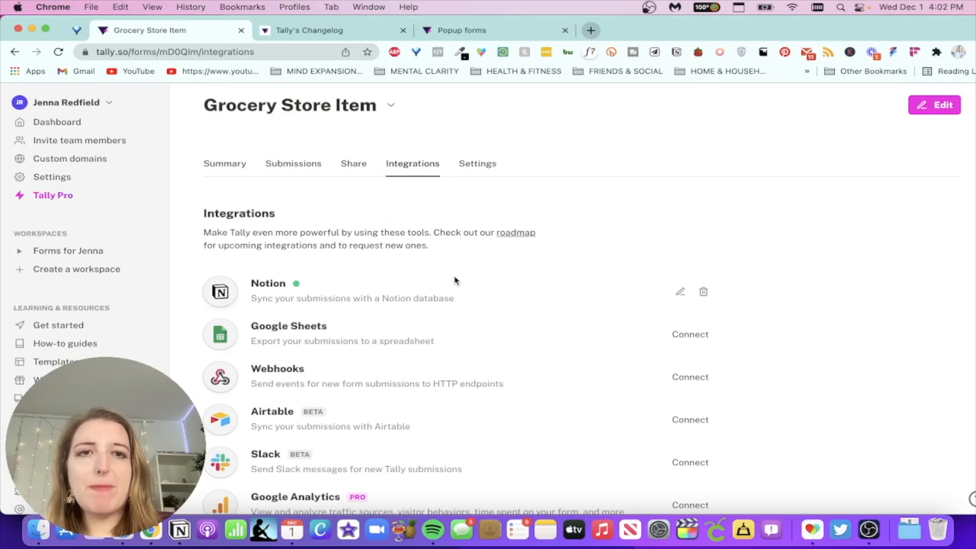
mouse_move(265, 163)
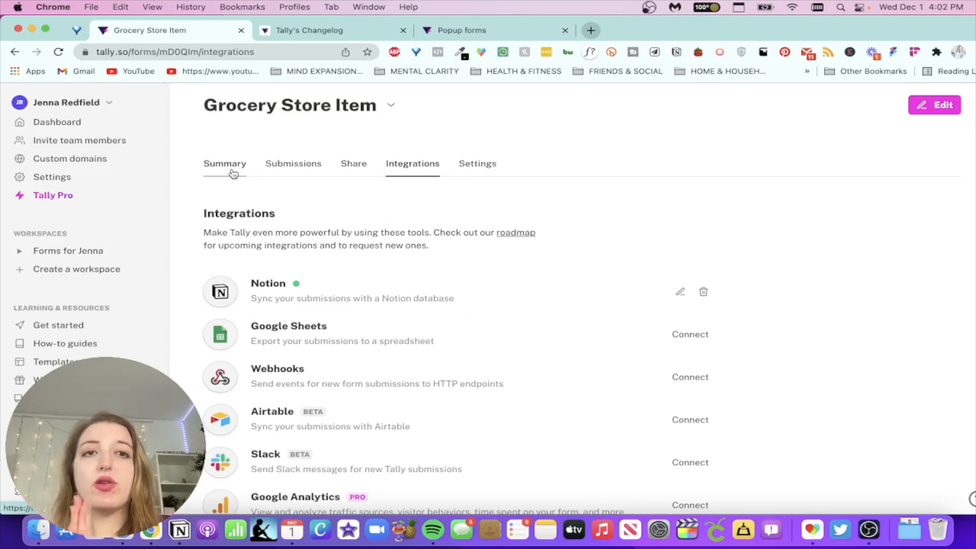
- Switch to the Share view showing the published form's share link and embed options
left_click(353, 162)
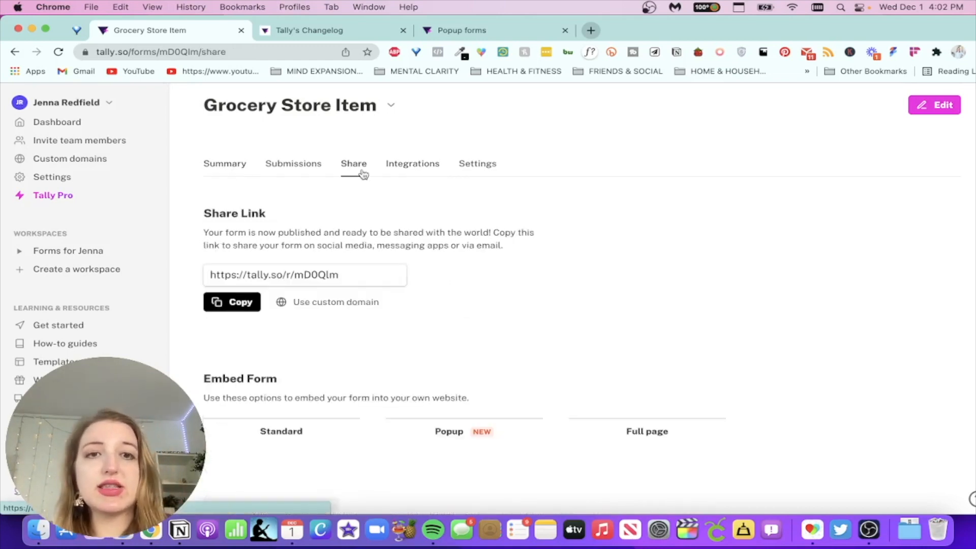
mouse_move(240, 302)
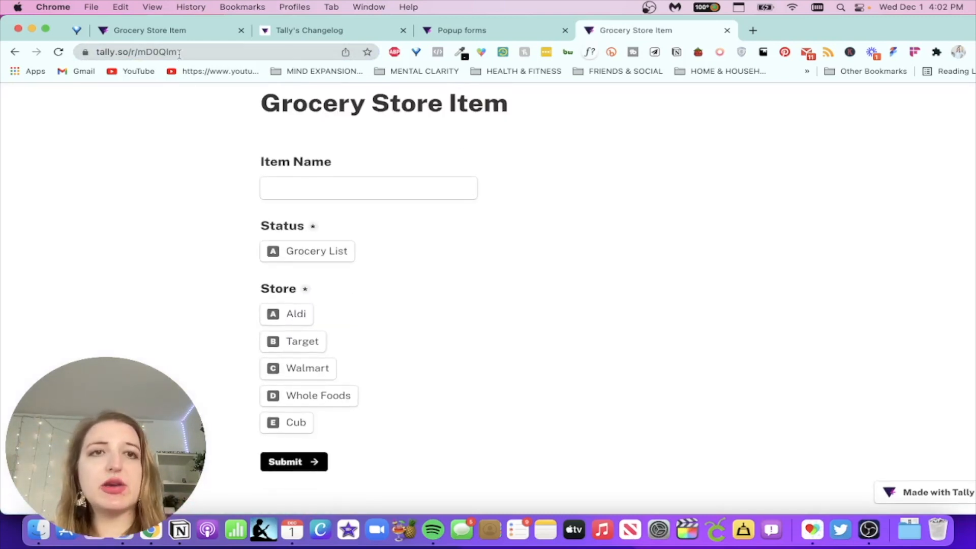
mouse_move(150, 30)
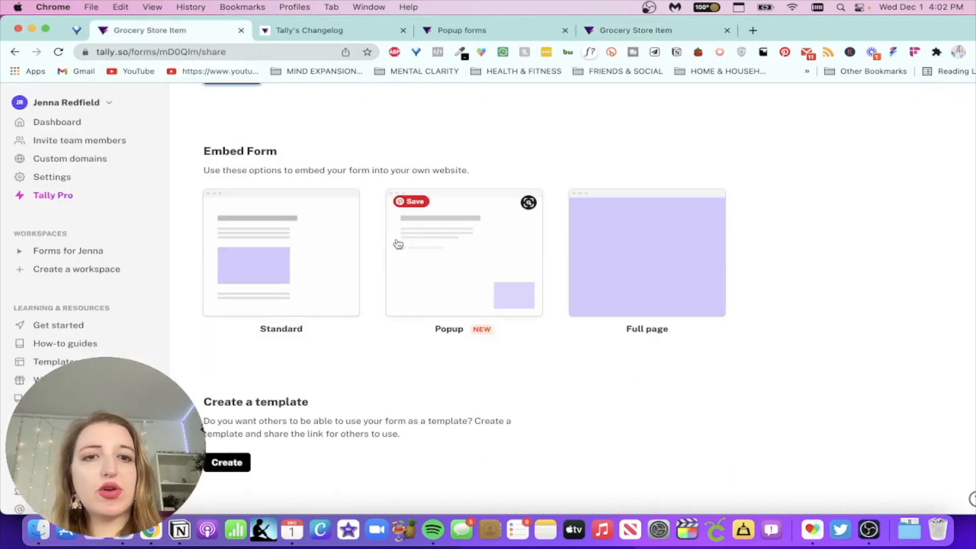
mouse_move(373, 236)
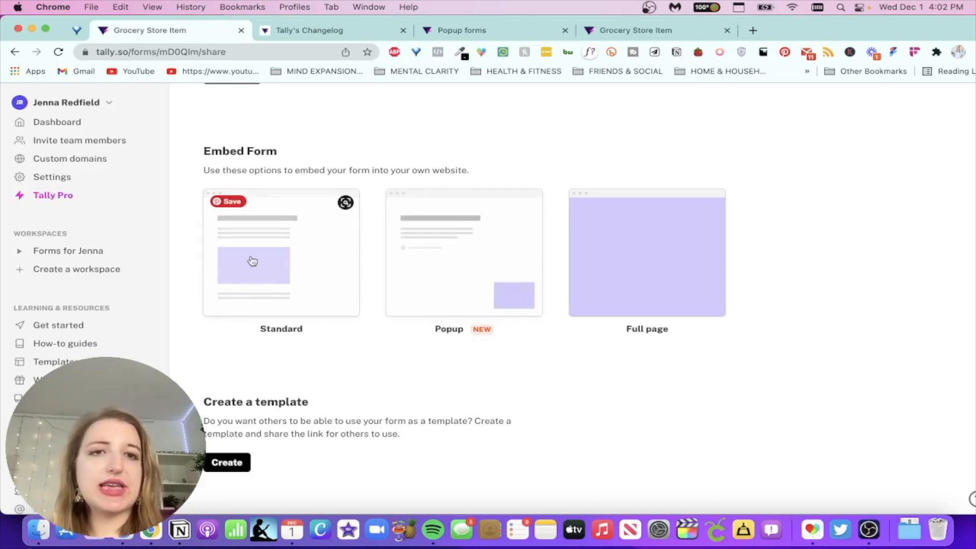
- Choose the Standard embed, get the code, copy it and return to the share page
left_click(281, 252)
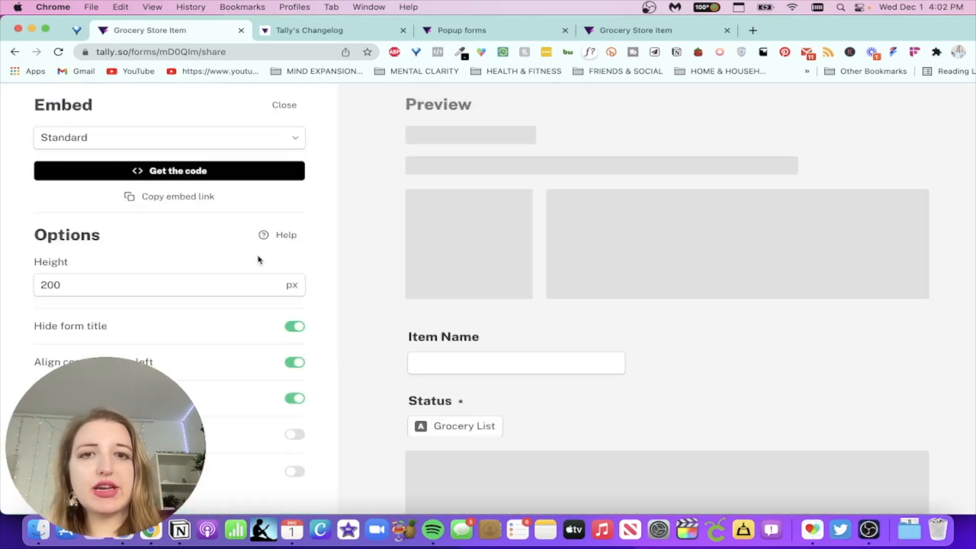
scroll("down", 3)
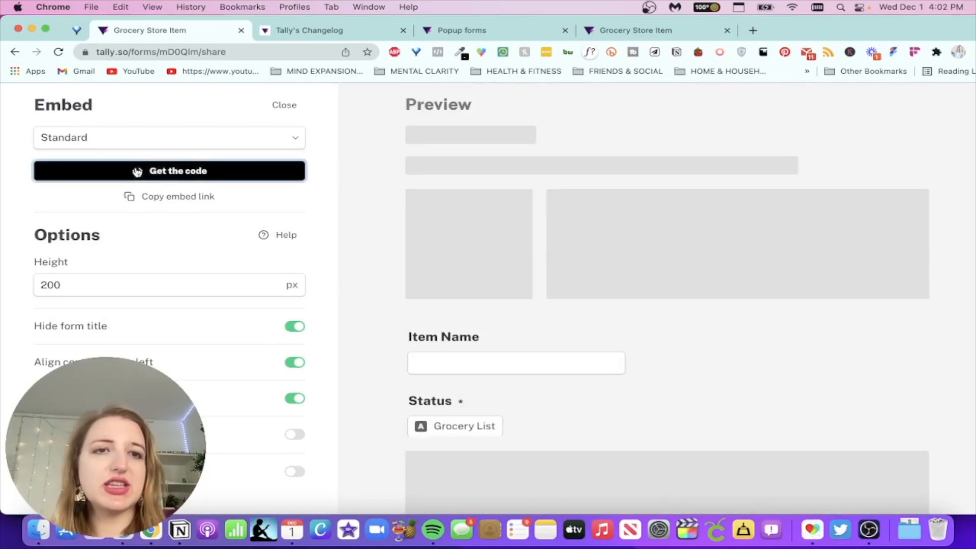
left_click(169, 171)
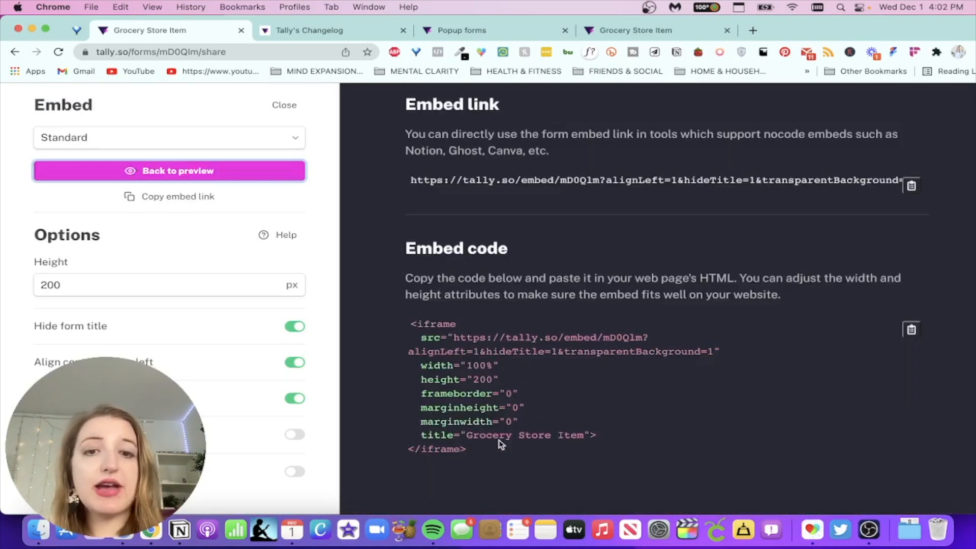
left_click(911, 328)
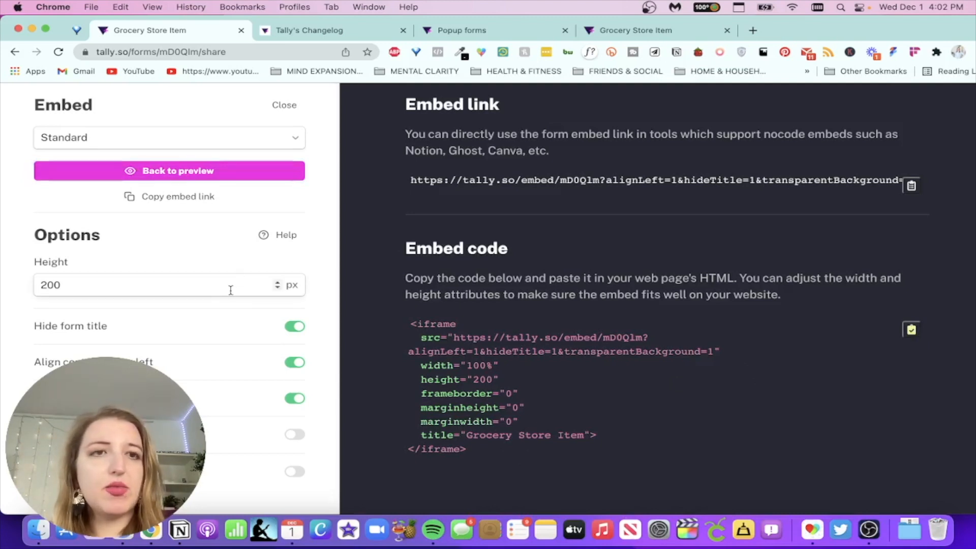
left_click(284, 105)
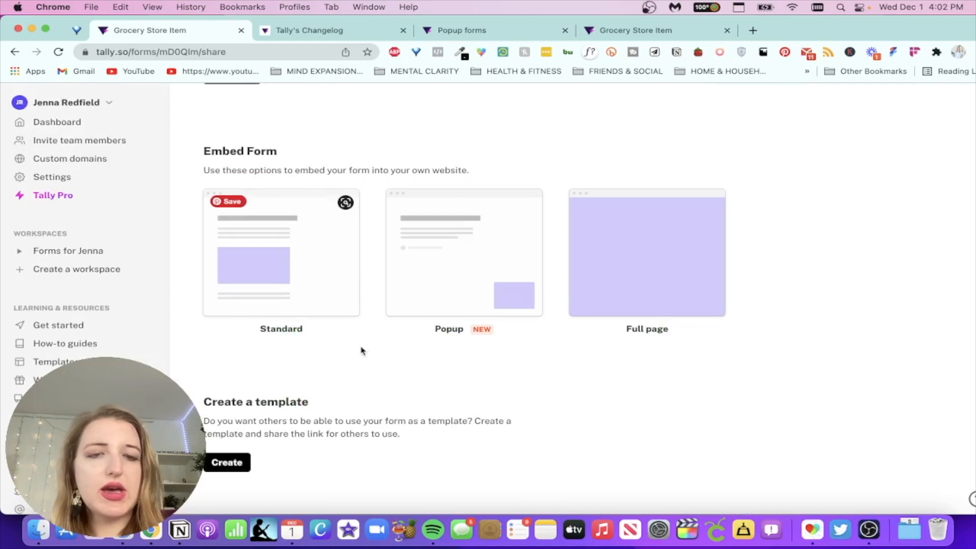
scroll("up", 3)
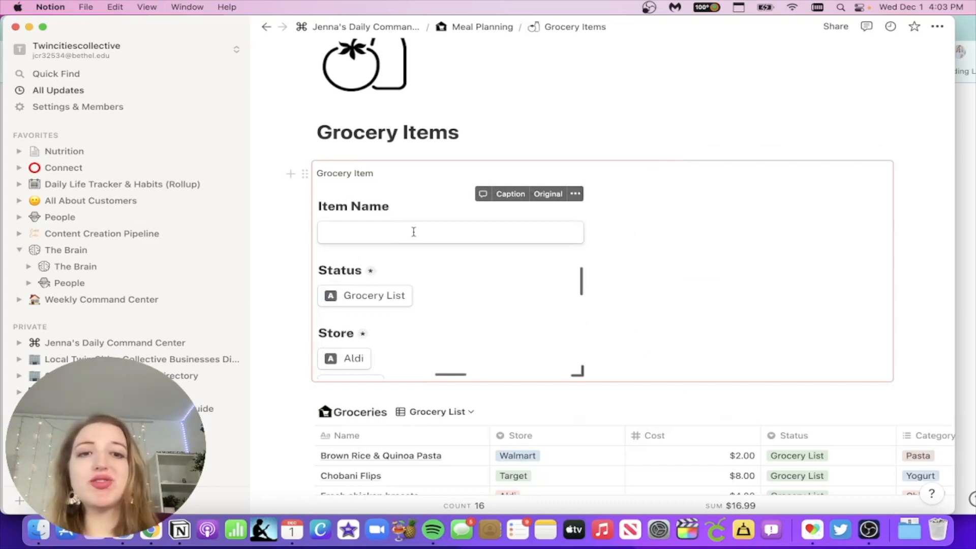
- Enlarge the embedded Grocery Item form on Grocery Items, then go to the Daily Command Center page
scroll("down", 3)
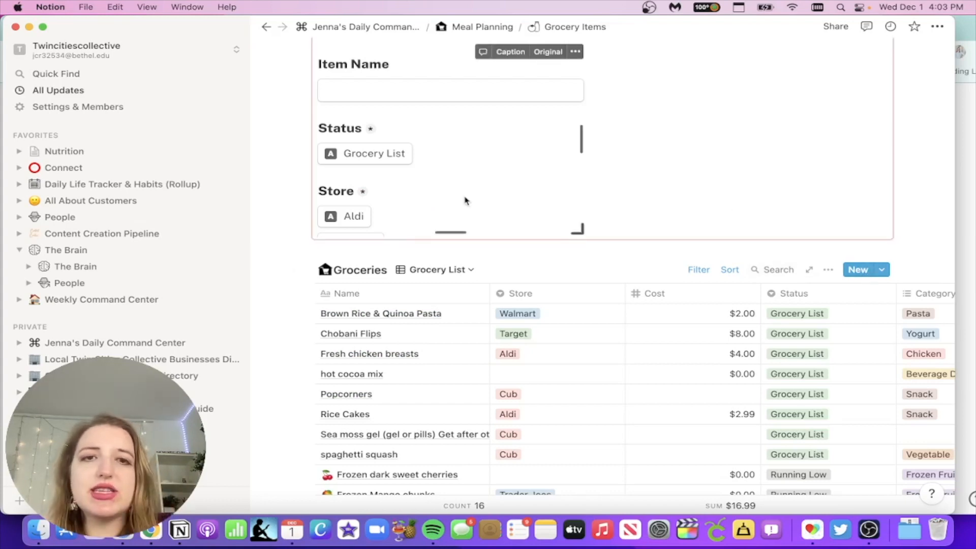
scroll("up", 3)
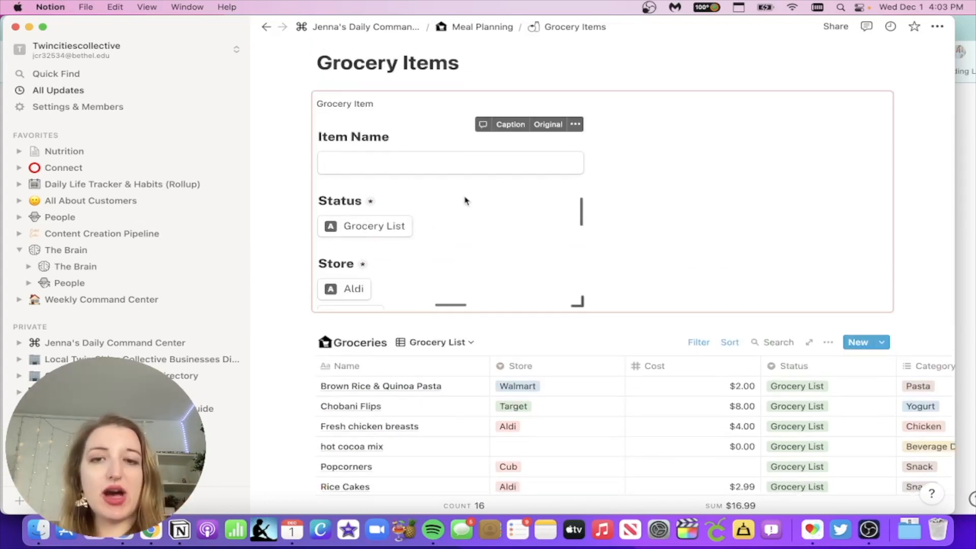
mouse_move(457, 279)
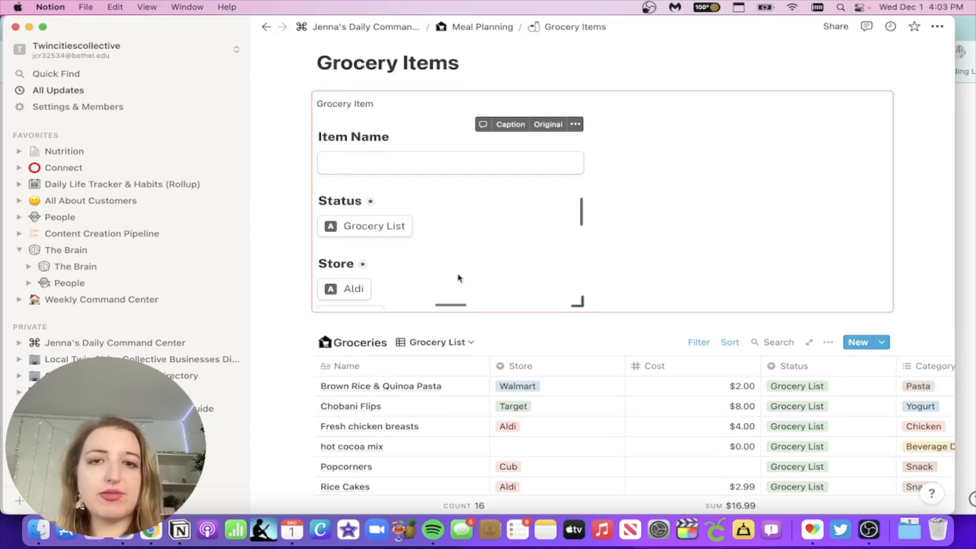
left_click(344, 288)
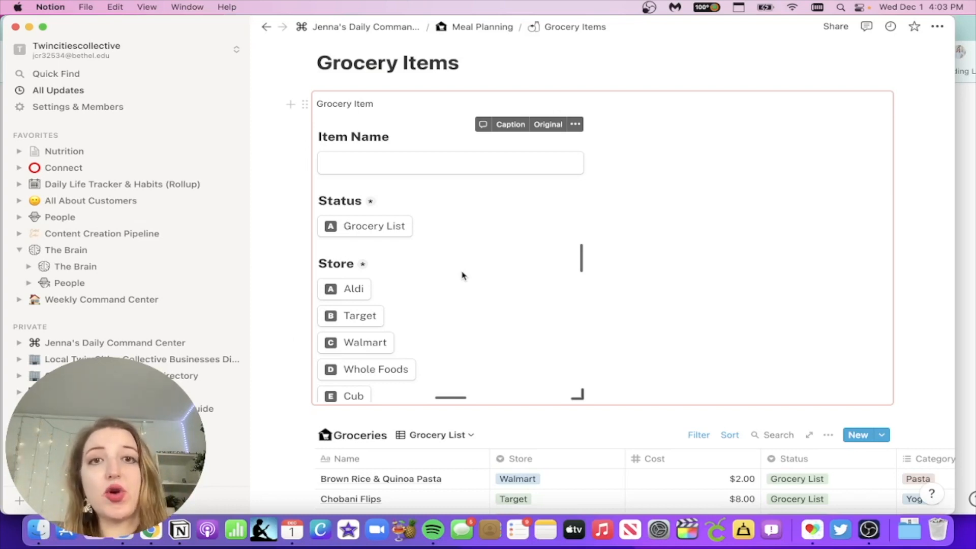
left_click(116, 343)
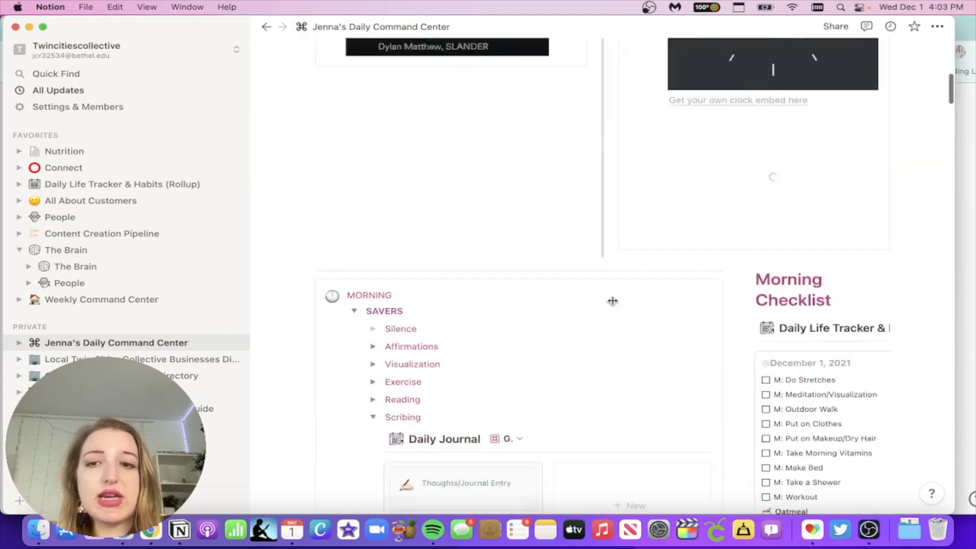
- Submit the Daily Tasks embed with a Film Video action item, Active status and Done checked
scroll("down", 3)
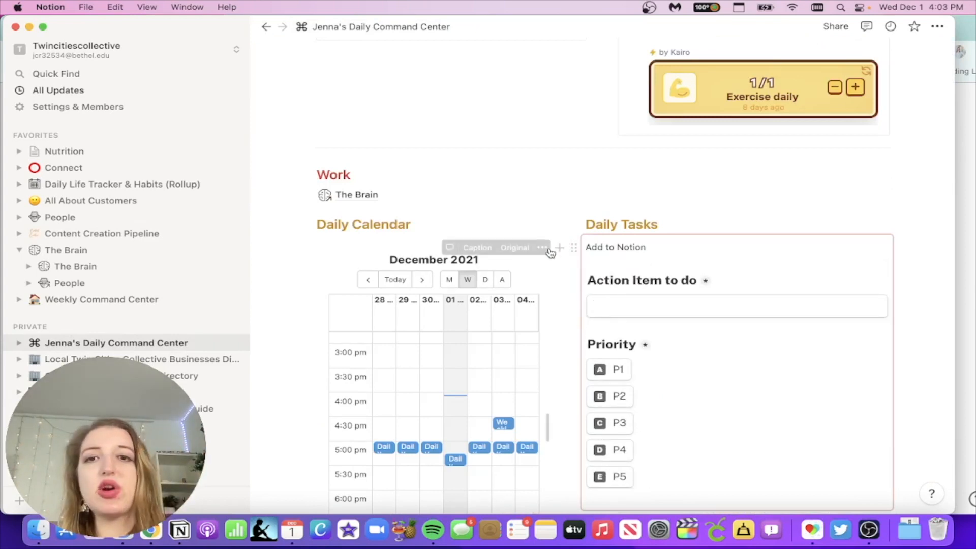
scroll("down", 3)
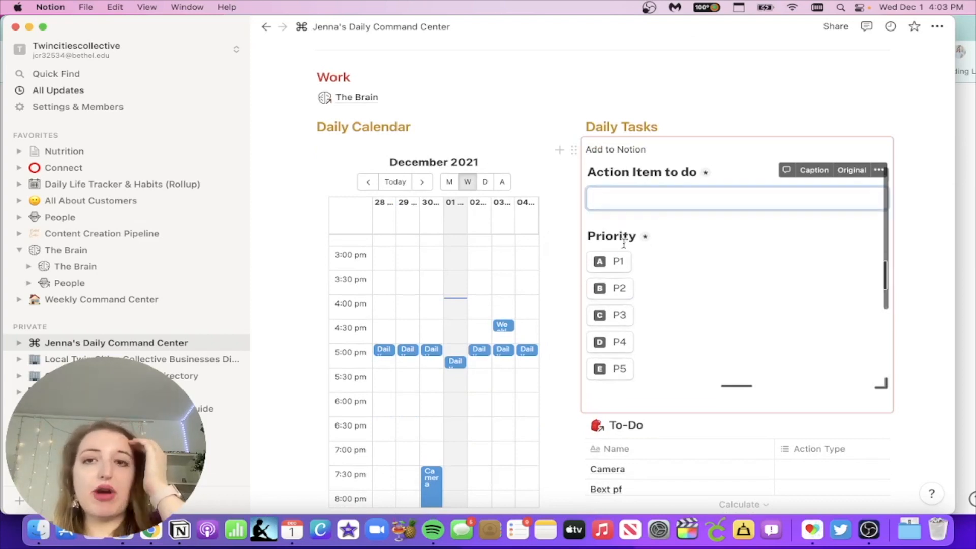
scroll("down", 3)
type("F")
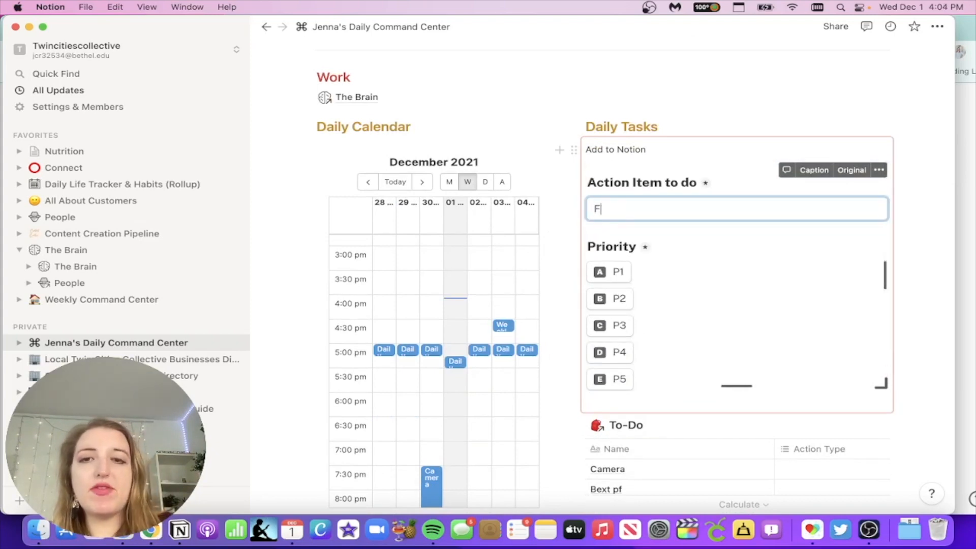
type("ilm Vide")
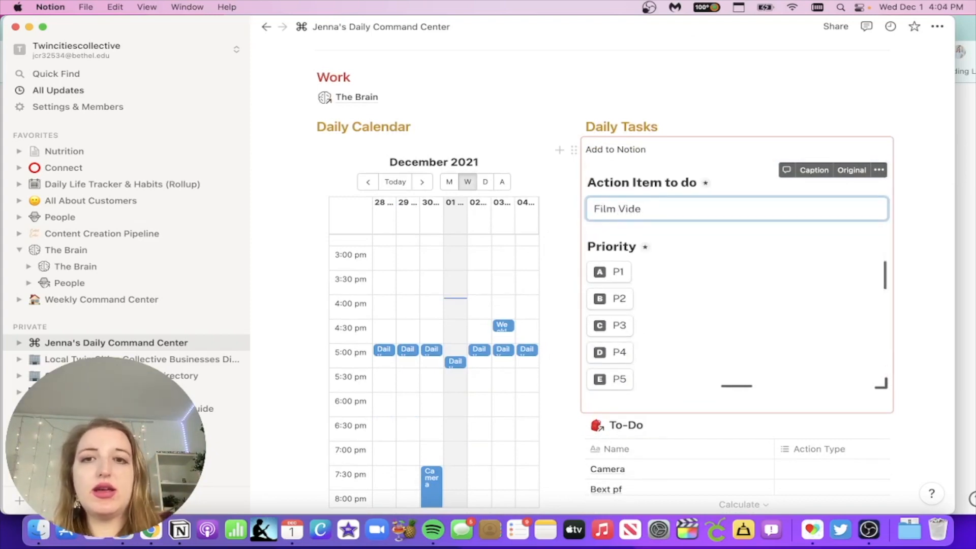
scroll("down", 3)
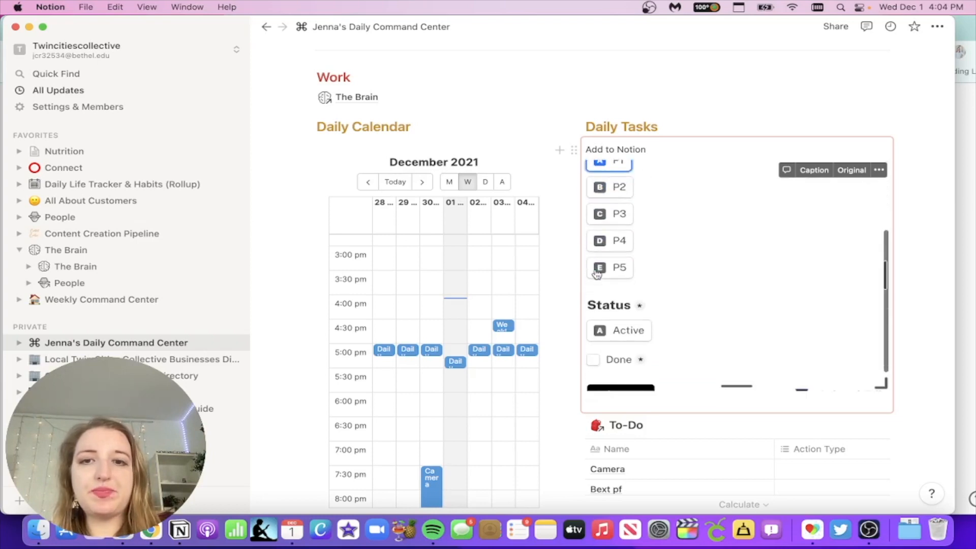
scroll("down", 3)
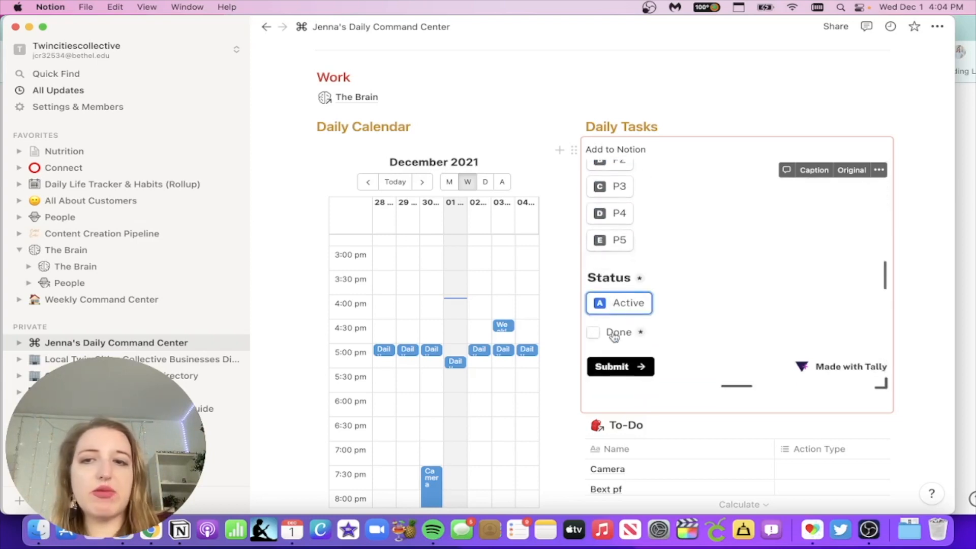
left_click(592, 332)
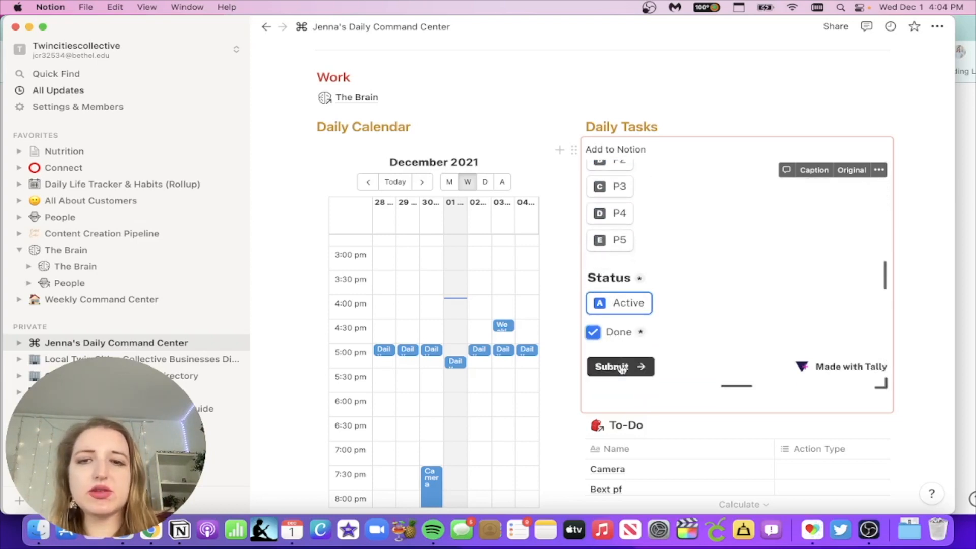
left_click(610, 367)
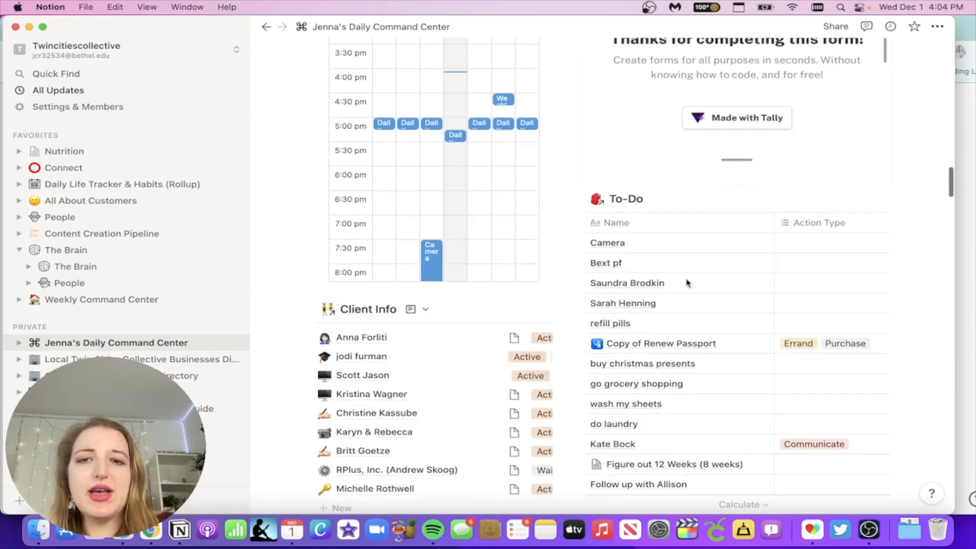
scroll("up", 3)
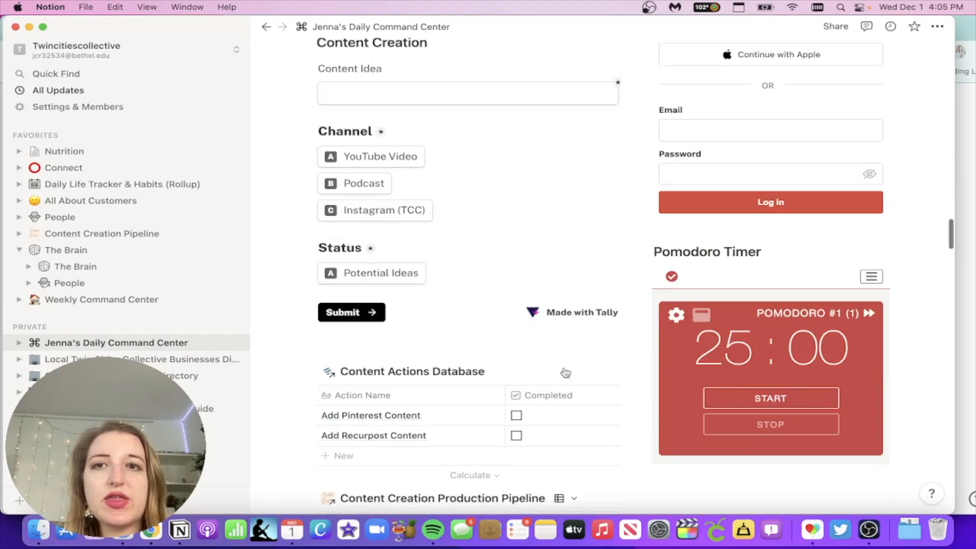
scroll("up", 3)
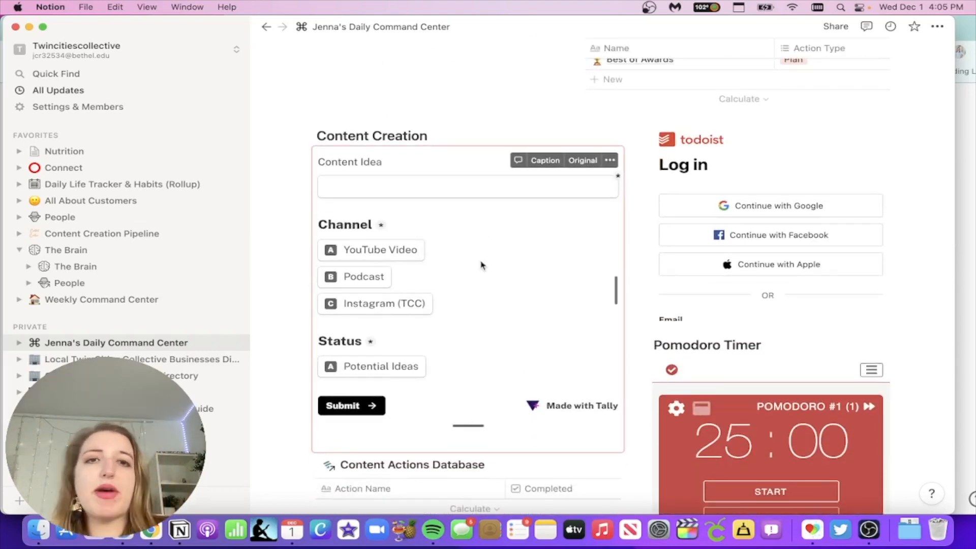
scroll("down", 3)
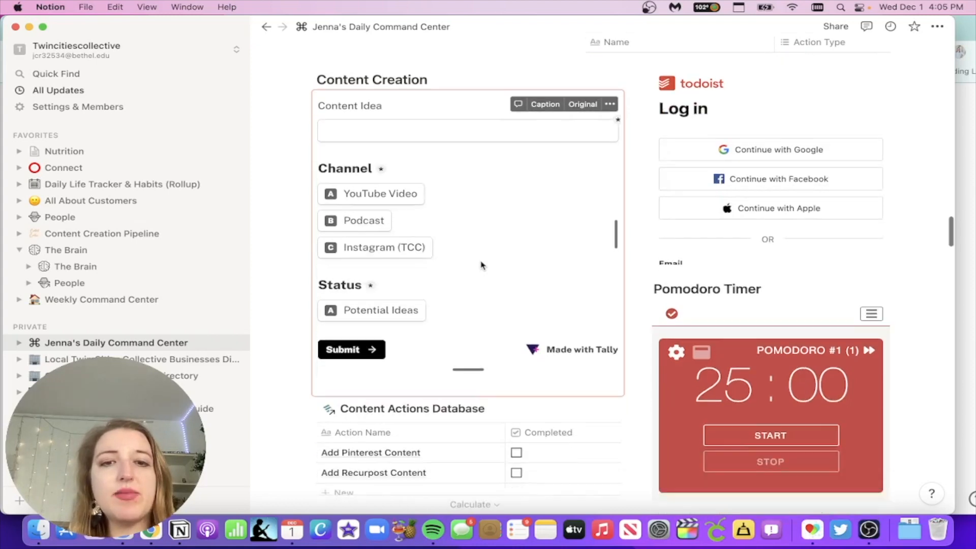
scroll("up", 3)
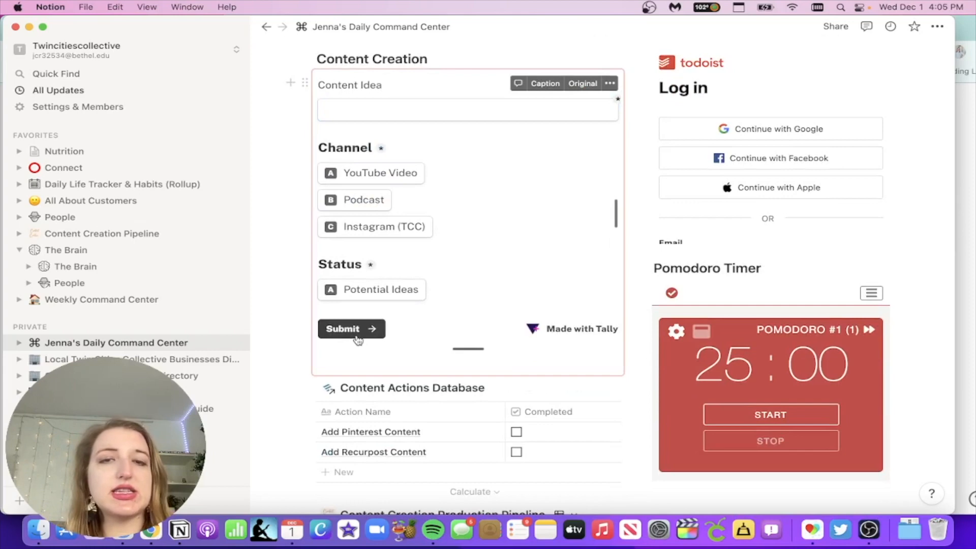
scroll("down", 3)
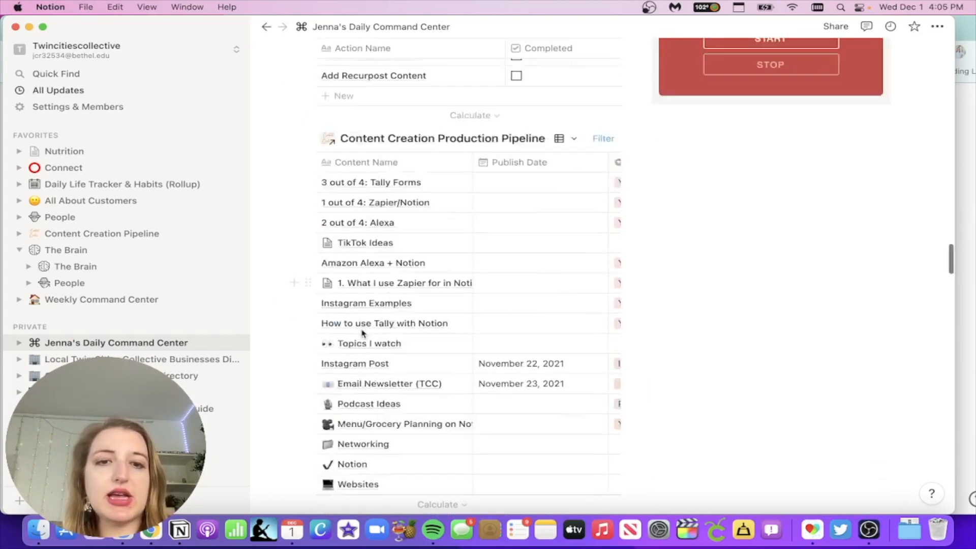